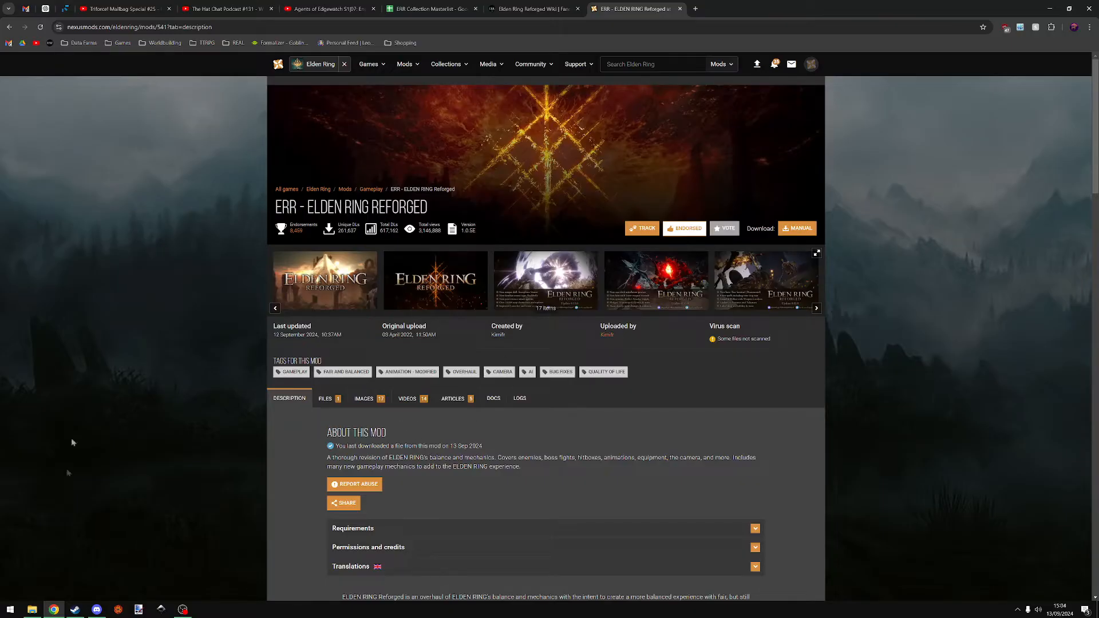
# Launch Elden Ring from the Steam library, then return to the Reforged mod page
pyautogui.click(73, 609)
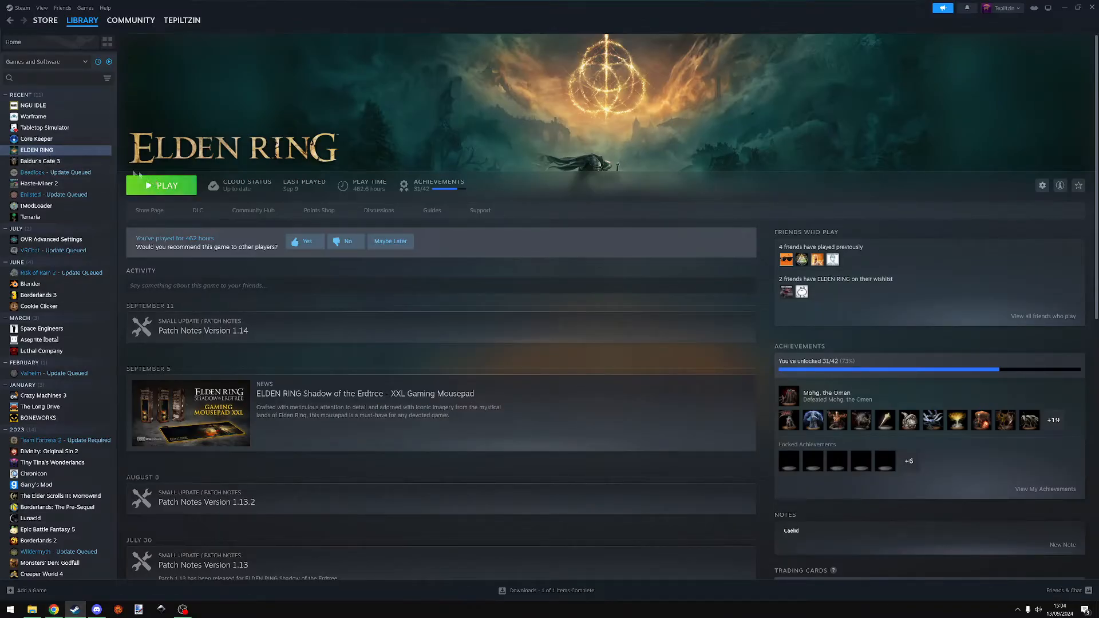
pyautogui.moveTo(145, 185)
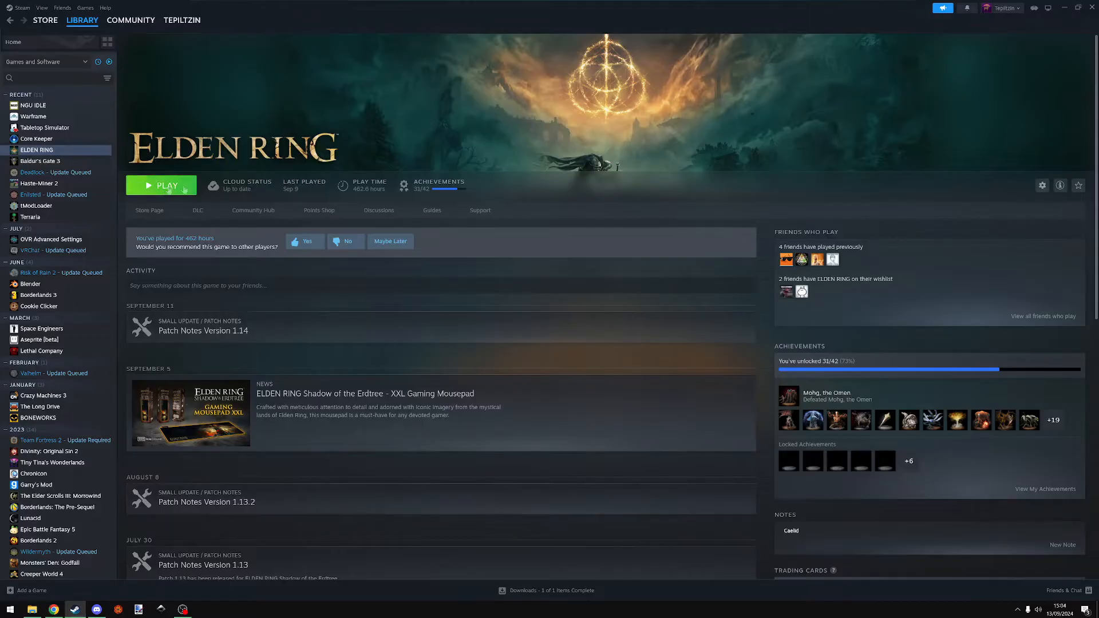
pyautogui.click(161, 185)
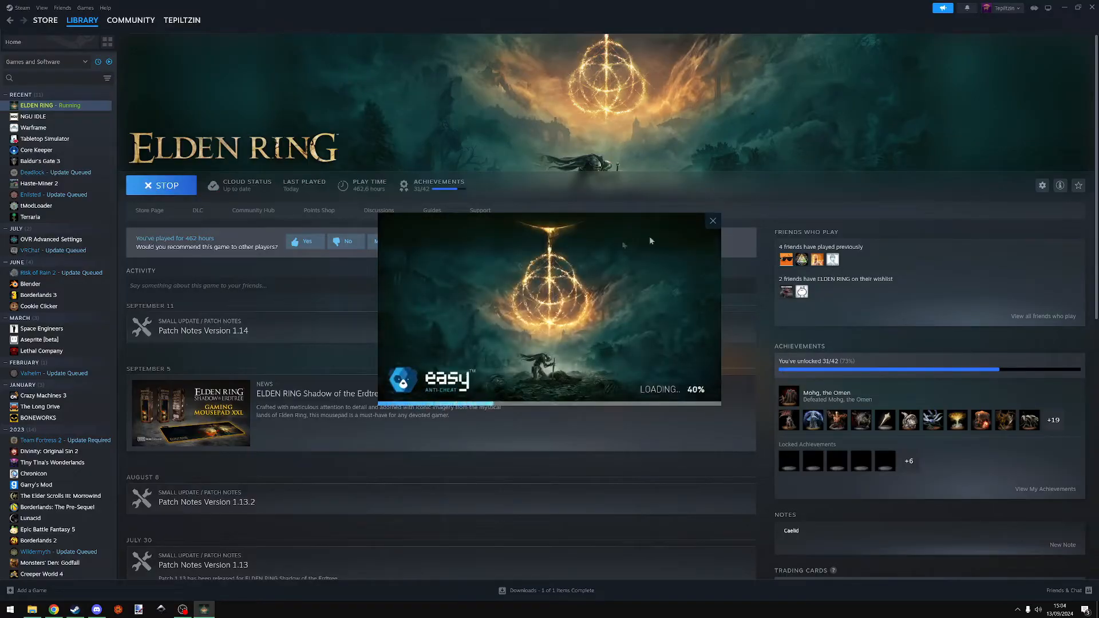
pyautogui.click(713, 221)
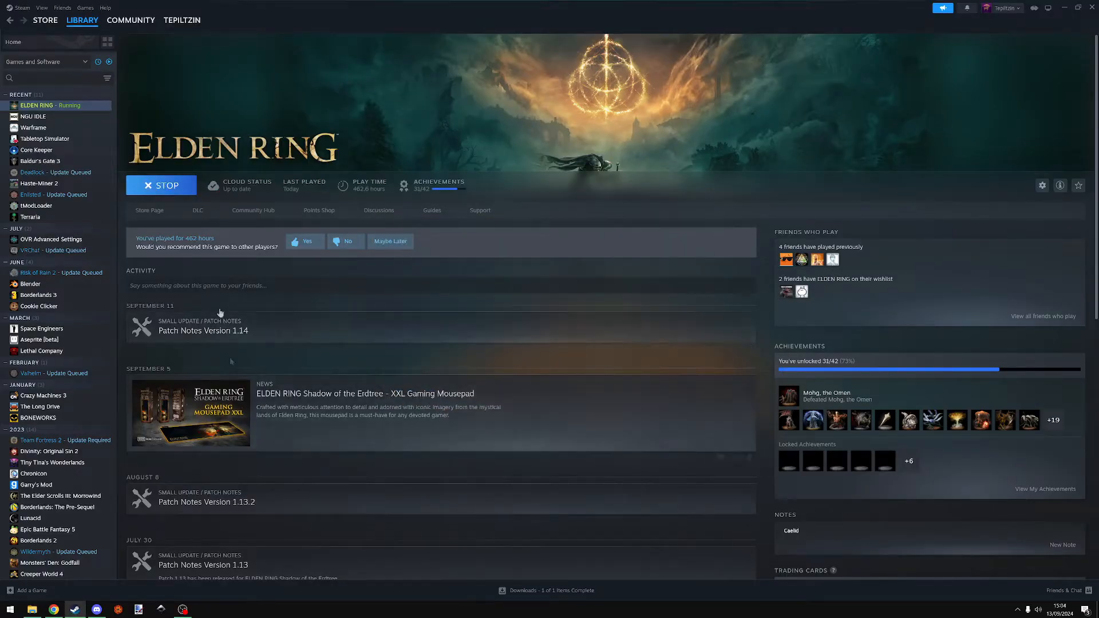
pyautogui.click(53, 608)
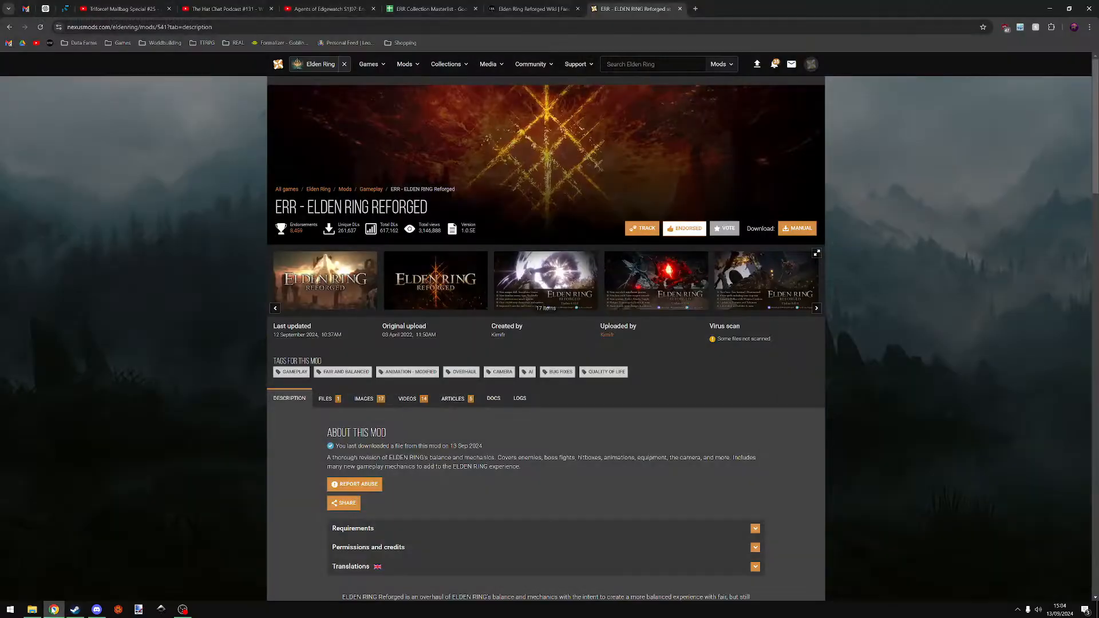
pyautogui.moveTo(40, 198)
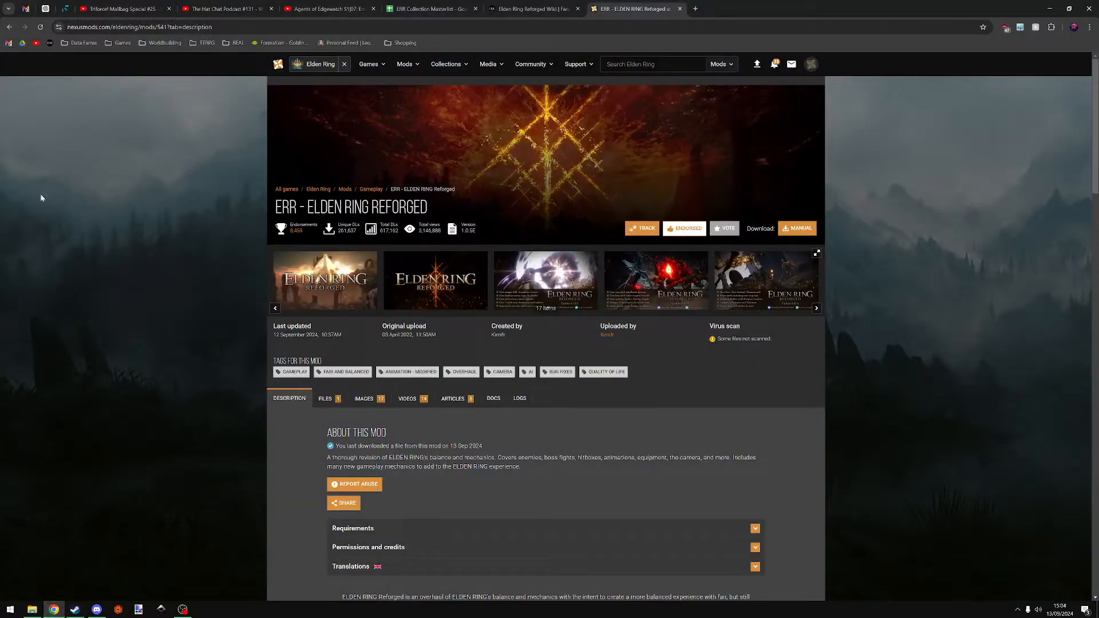
pyautogui.moveTo(230, 59)
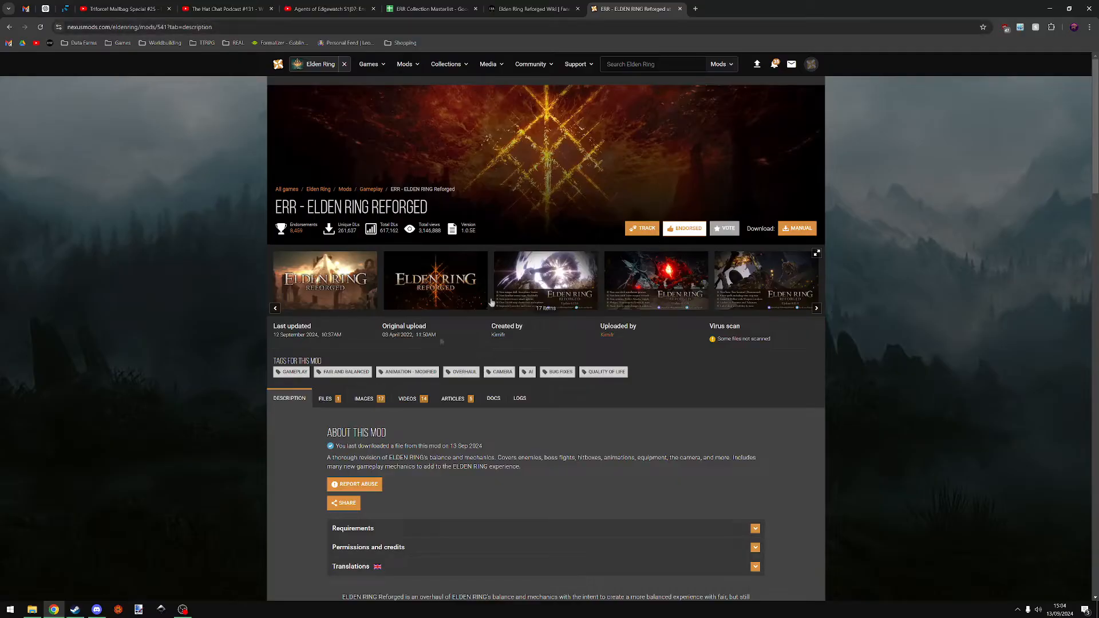
# Save ERRv1.0.5E-541-1-0-5E-1726133858.zip from the Nexus Files tab via Slow Download
pyautogui.click(324, 398)
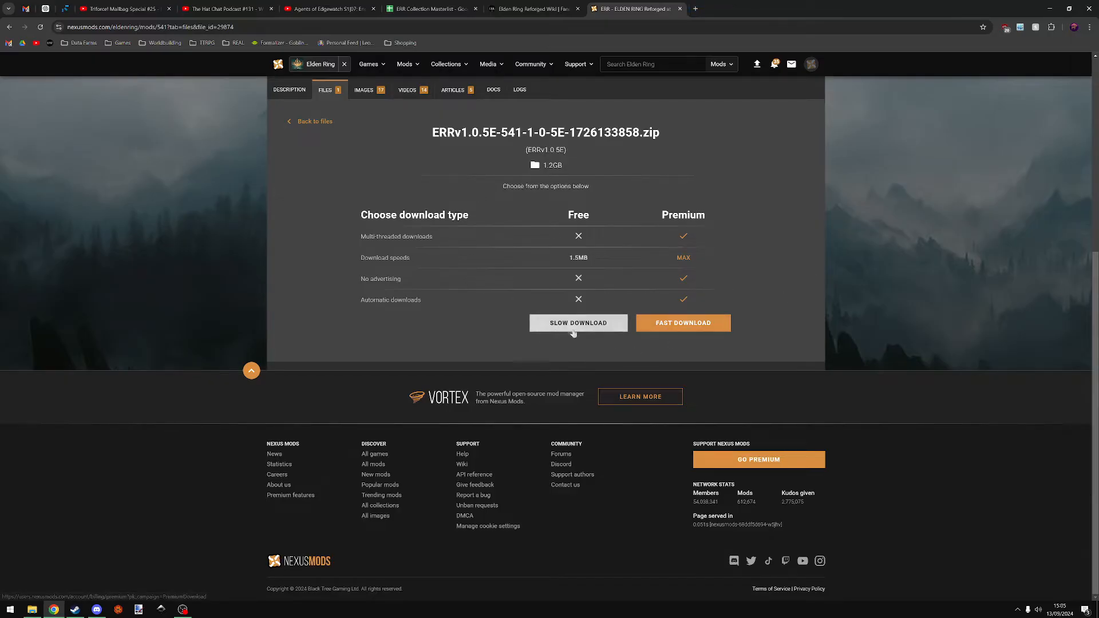
pyautogui.click(578, 323)
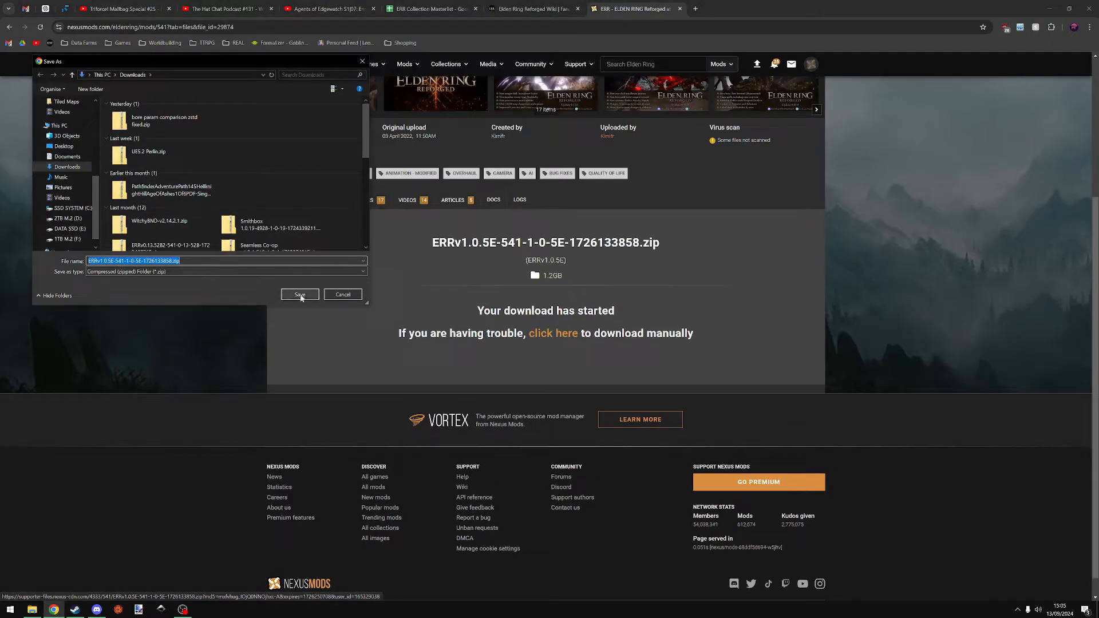
pyautogui.click(300, 293)
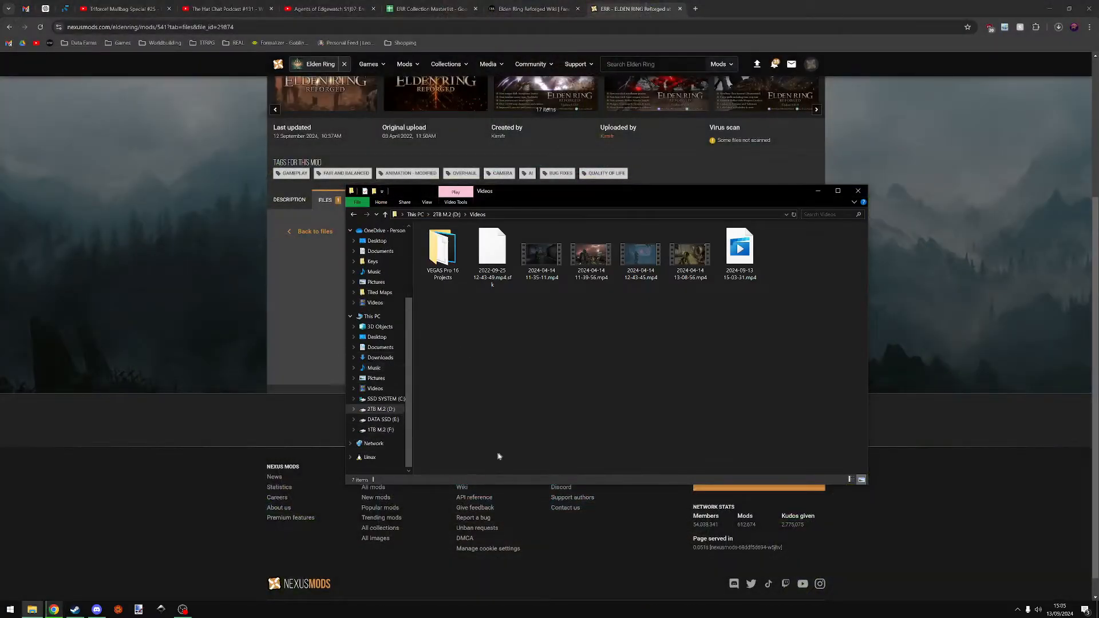
# Make a new folder named Reforged on the 1TB M.2 (F:) drive
pyautogui.click(385, 430)
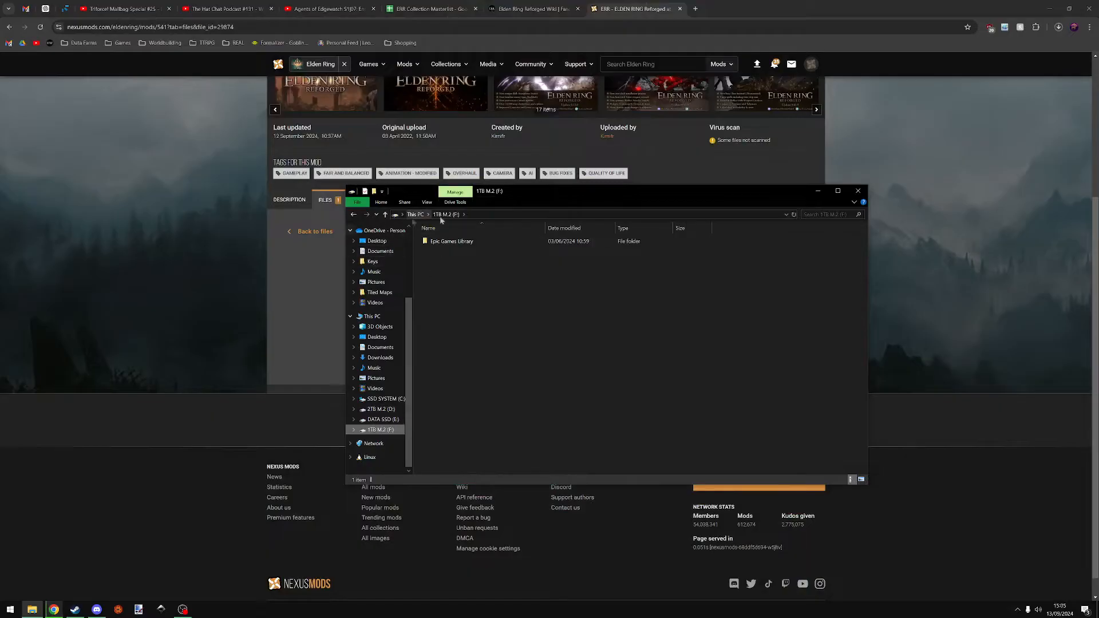
pyautogui.rightClick(468, 277)
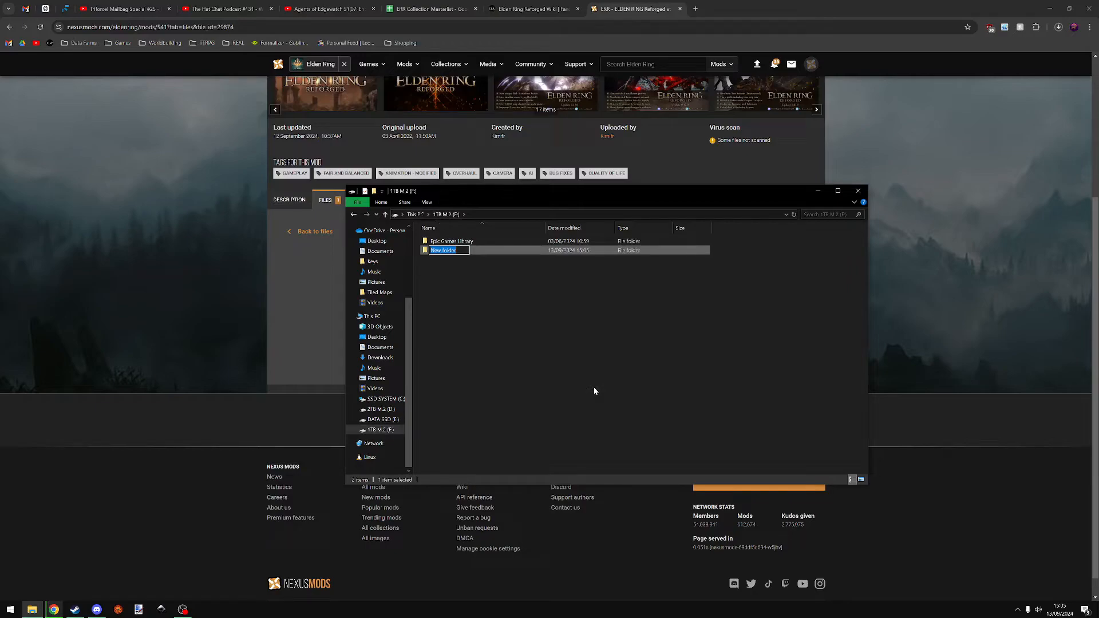
pyautogui.write('Reforged')
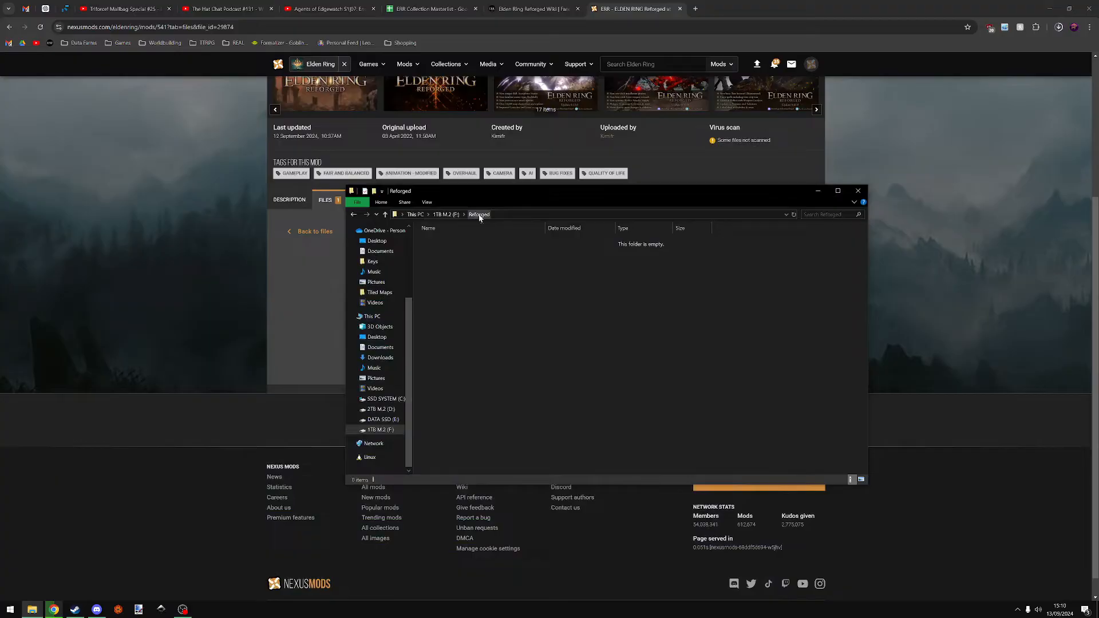
pyautogui.moveTo(481, 218)
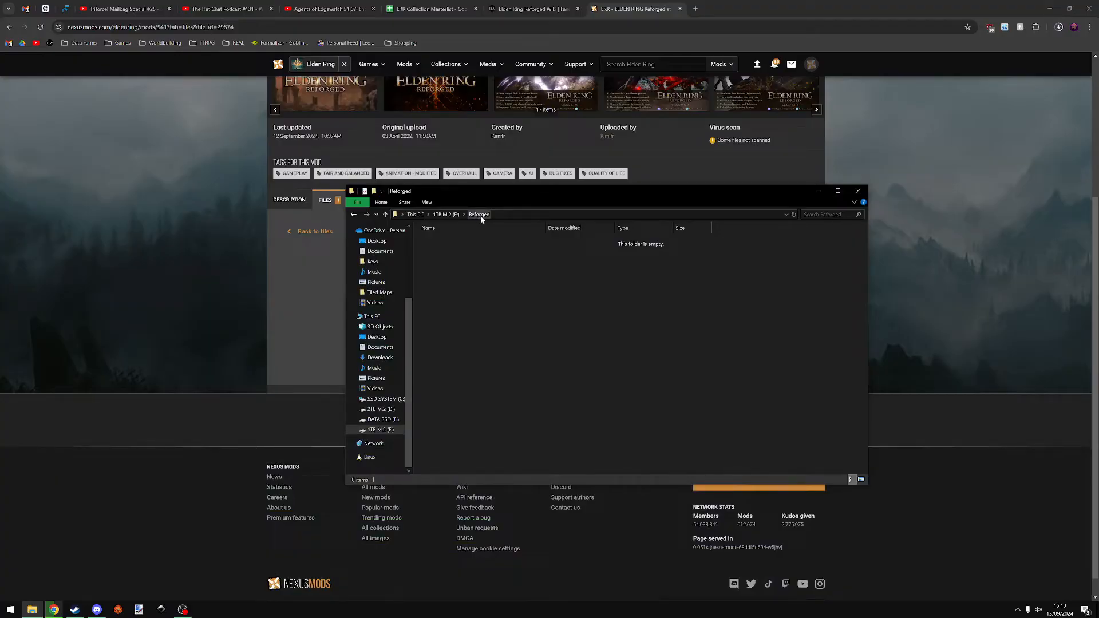
pyautogui.moveTo(685, 418)
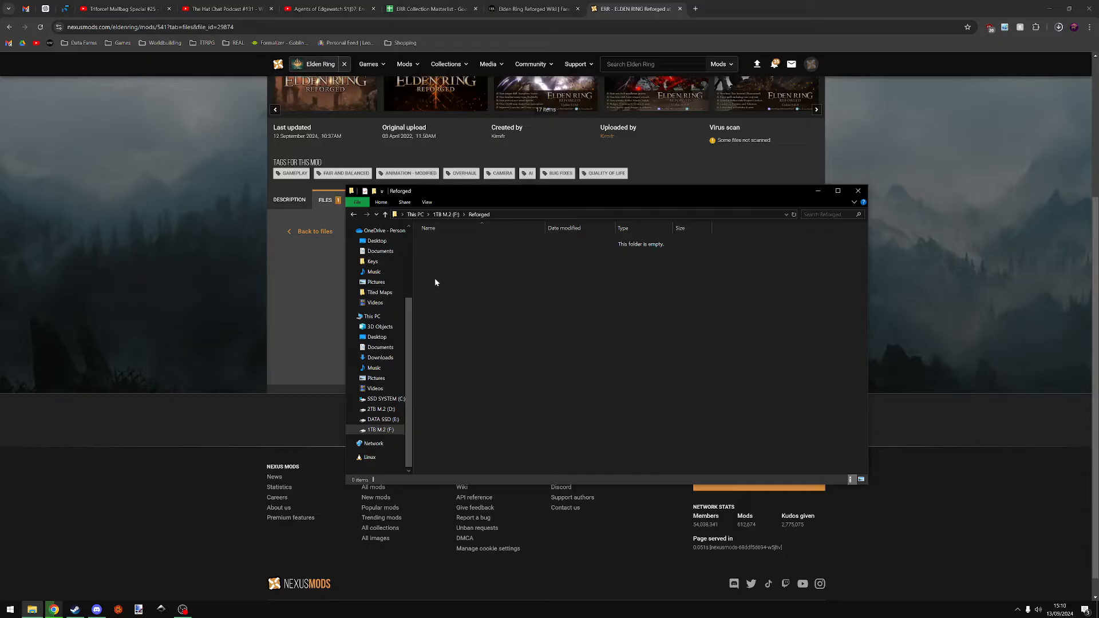
pyautogui.moveTo(435, 278)
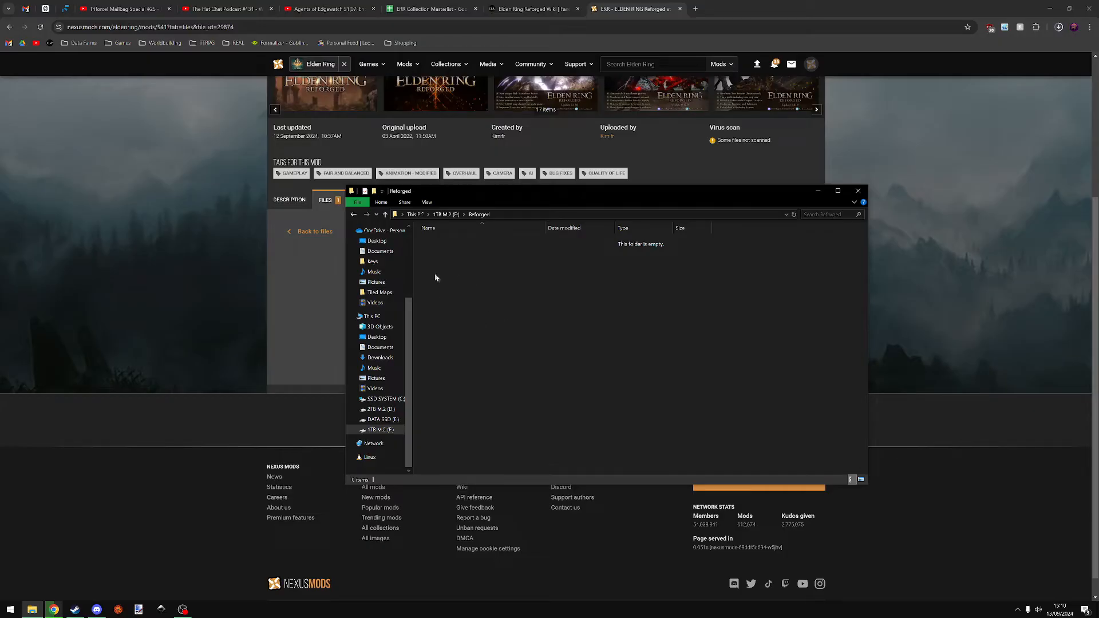
pyautogui.moveTo(549, 279)
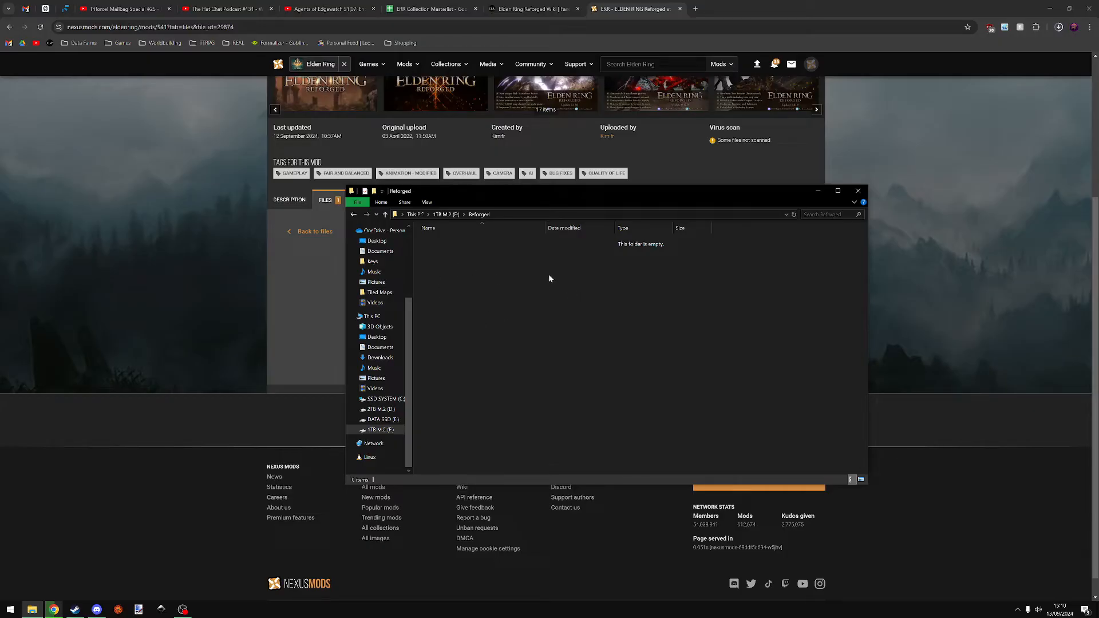
pyautogui.moveTo(794, 425)
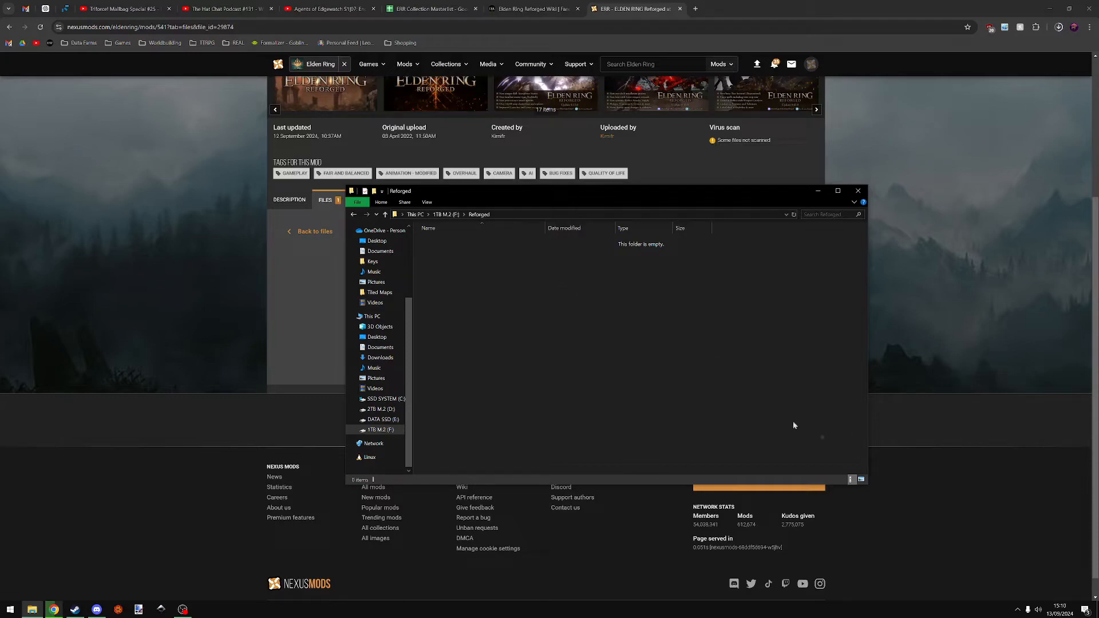
pyautogui.moveTo(540, 346)
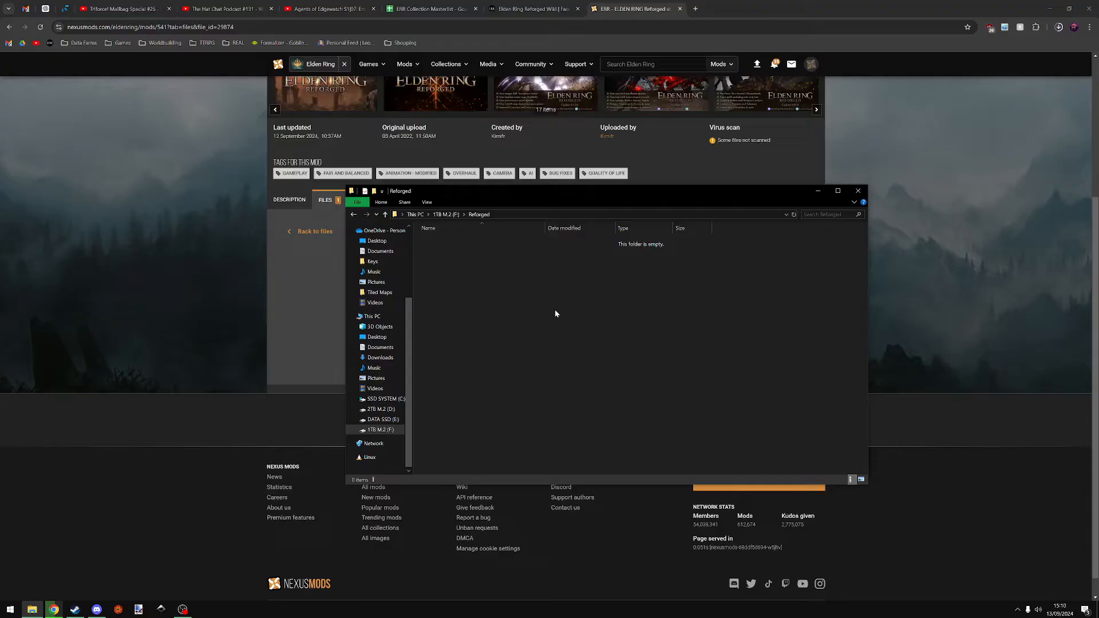
pyautogui.moveTo(522, 296)
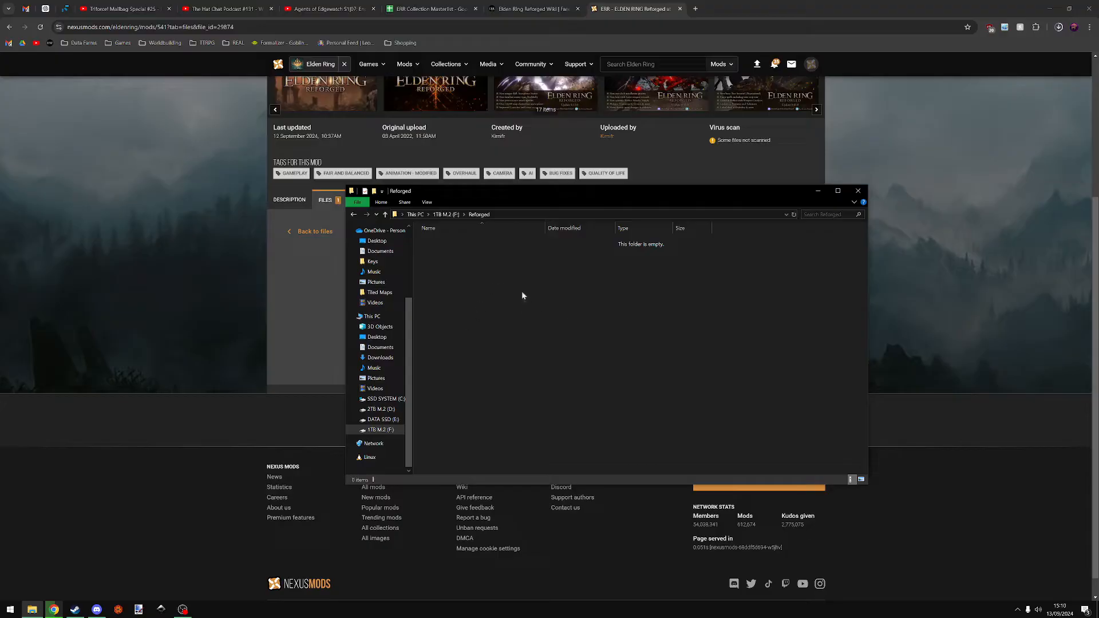
pyautogui.moveTo(608, 359)
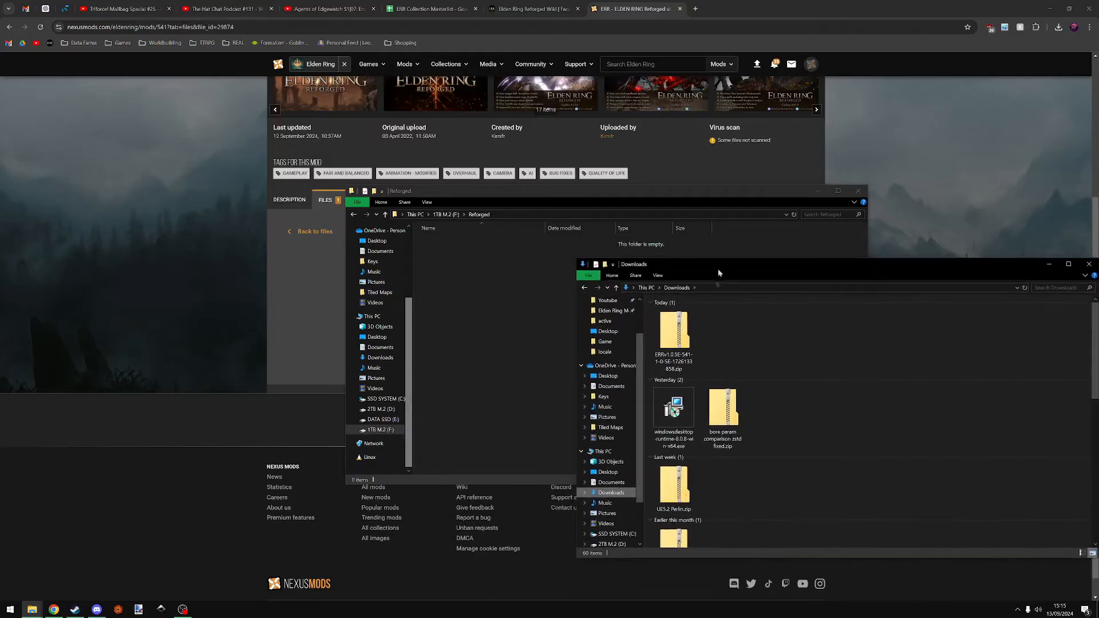
# Drag all 14 items from the zip's ERRv1.0.5E folder into F:\Reforged
pyautogui.doubleClick(672, 330)
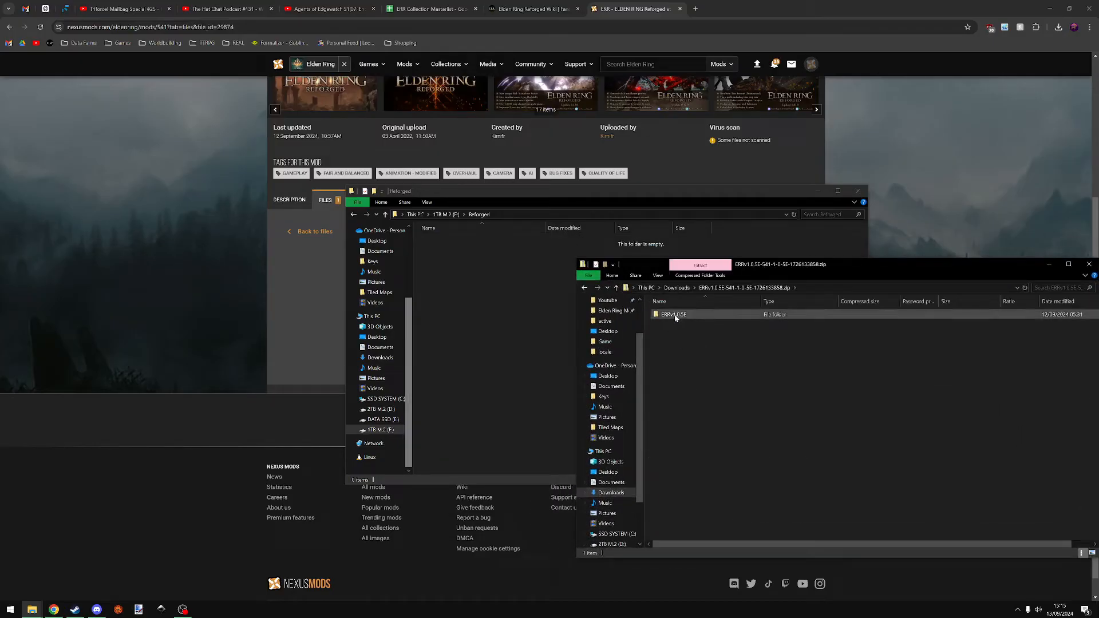
pyautogui.doubleClick(674, 314)
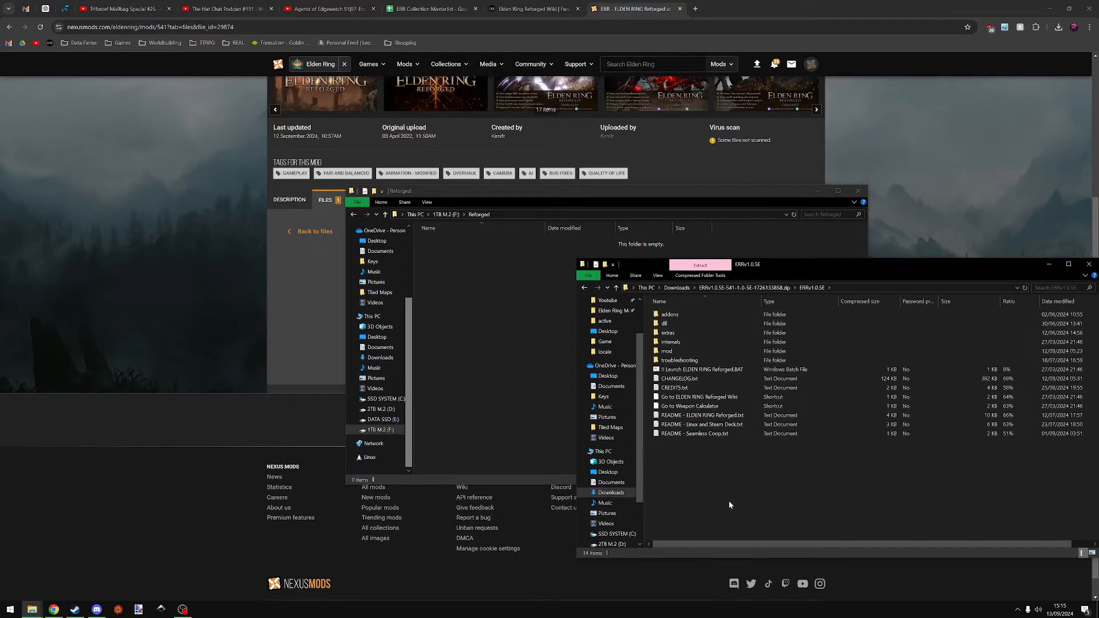
pyautogui.moveTo(701, 351); pyautogui.dragTo(446, 266)
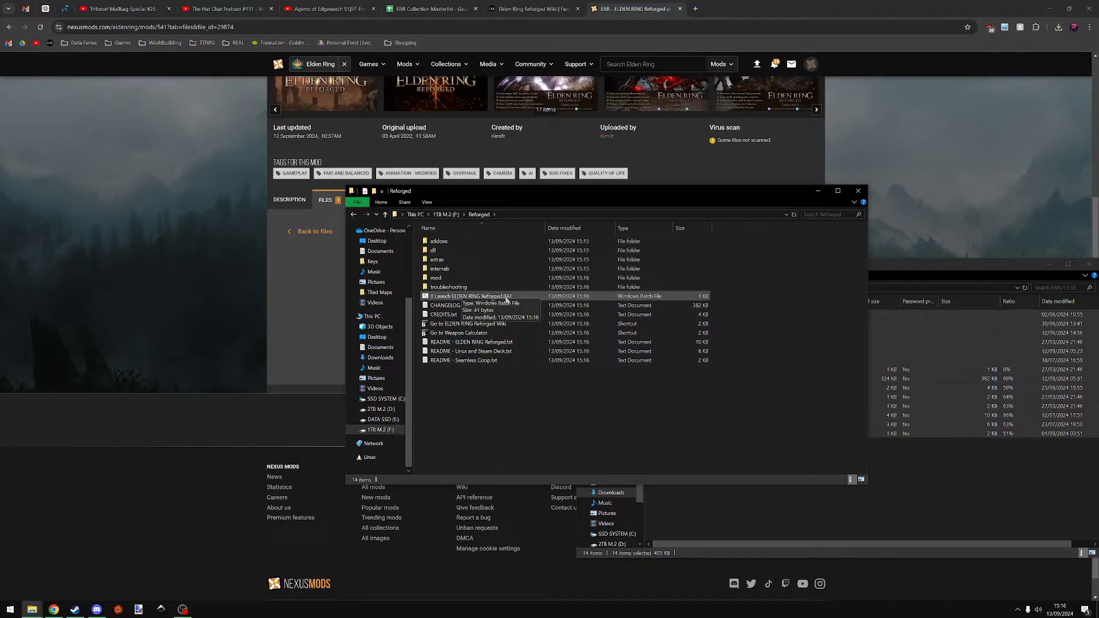
# Run the Launch ELDEN RING Reforged BAT, bypassing the SmartScreen warning with Run anyway
pyautogui.doubleClick(469, 296)
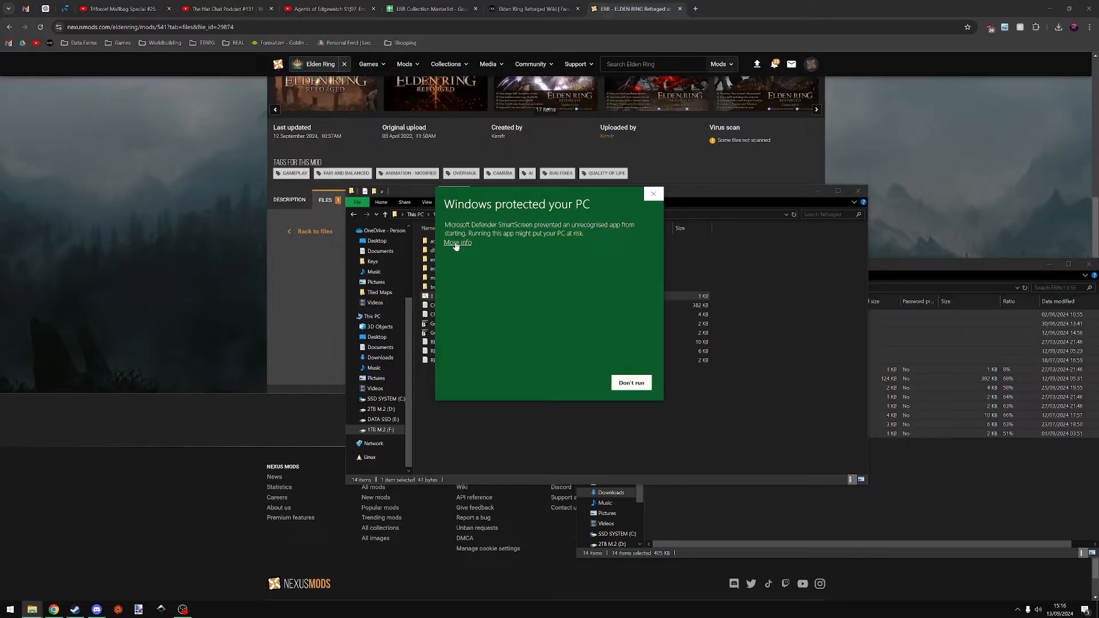
pyautogui.click(458, 243)
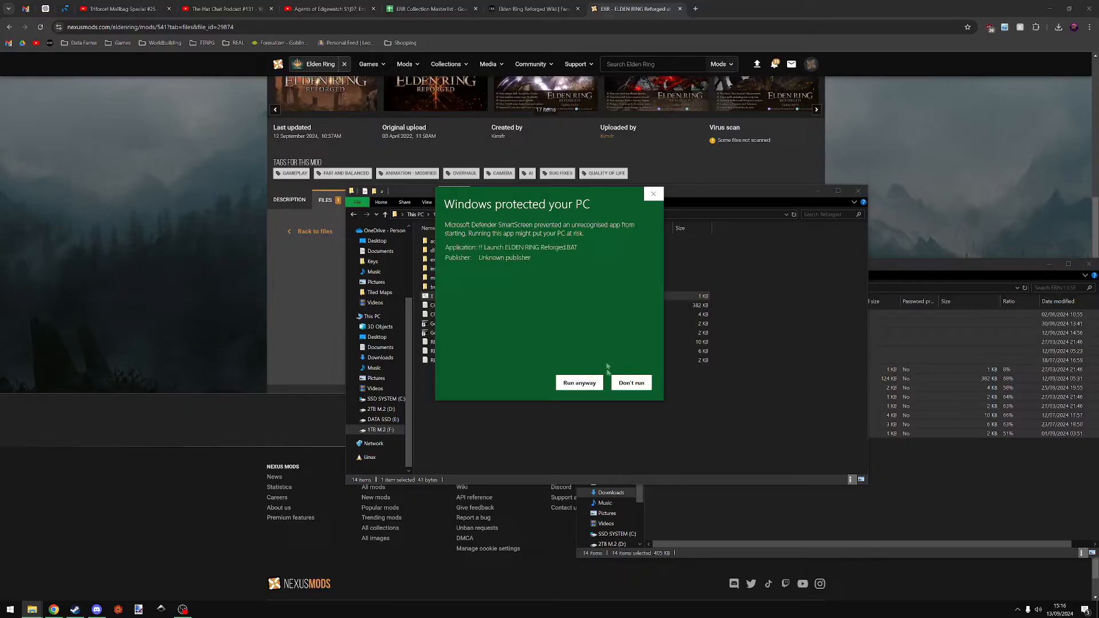
pyautogui.click(631, 383)
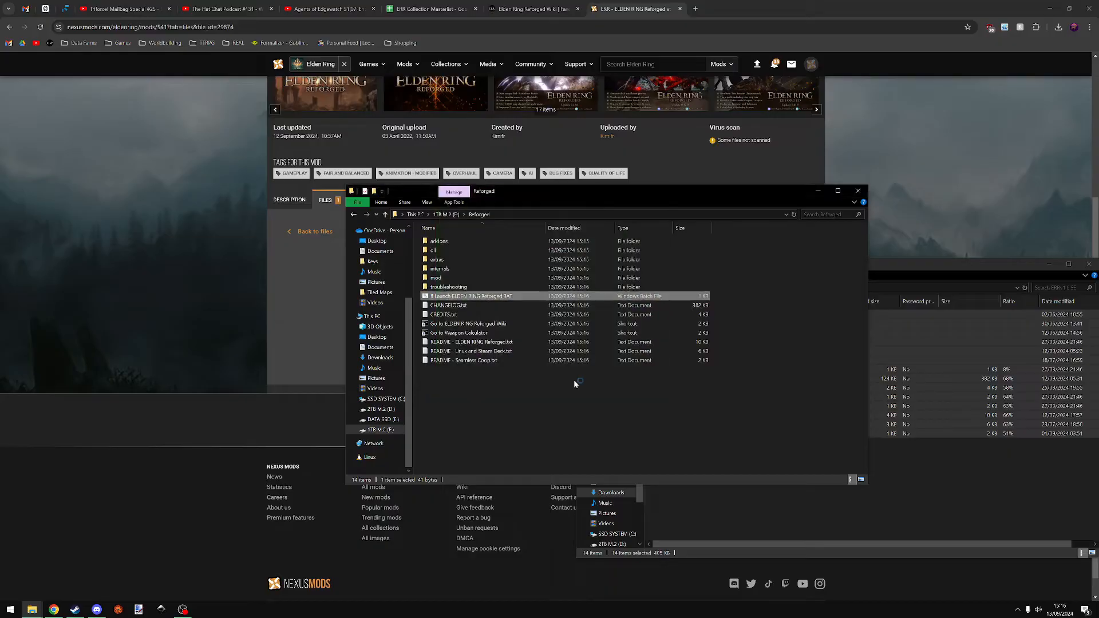
pyautogui.doubleClick(471, 296)
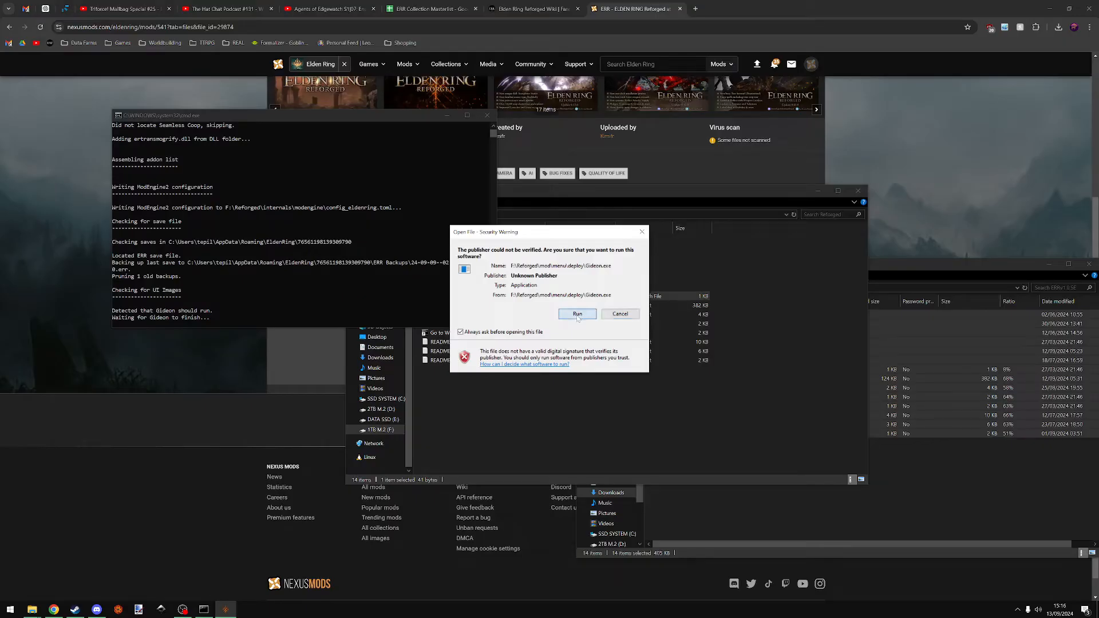
# Allow Gideon to install the UI textures, close its console, and relaunch Reforged
pyautogui.click(576, 314)
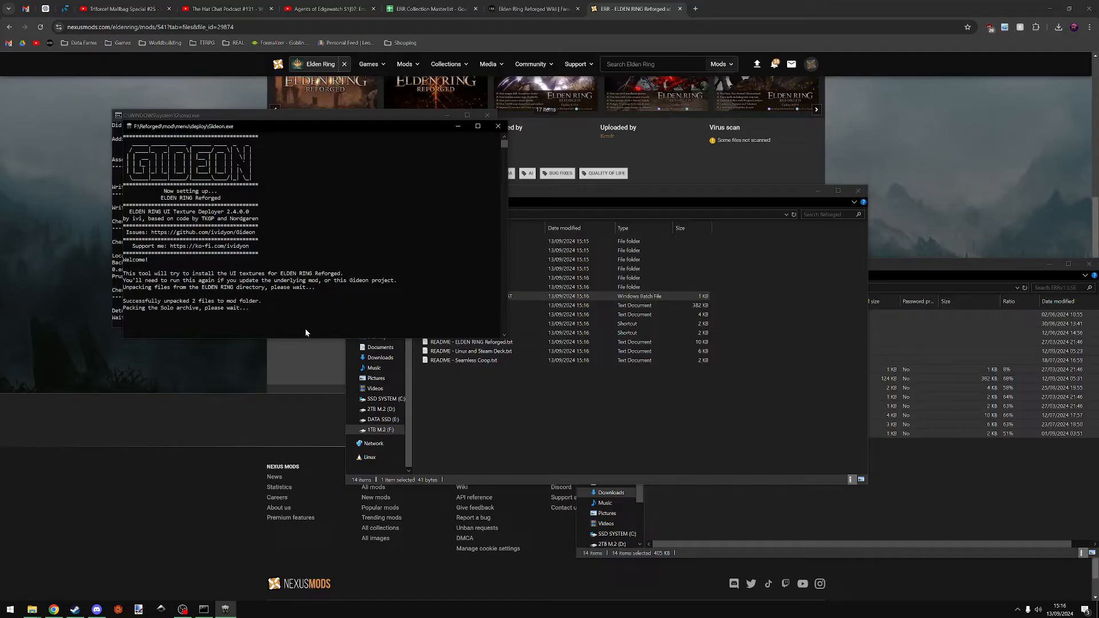
pyautogui.moveTo(194, 327)
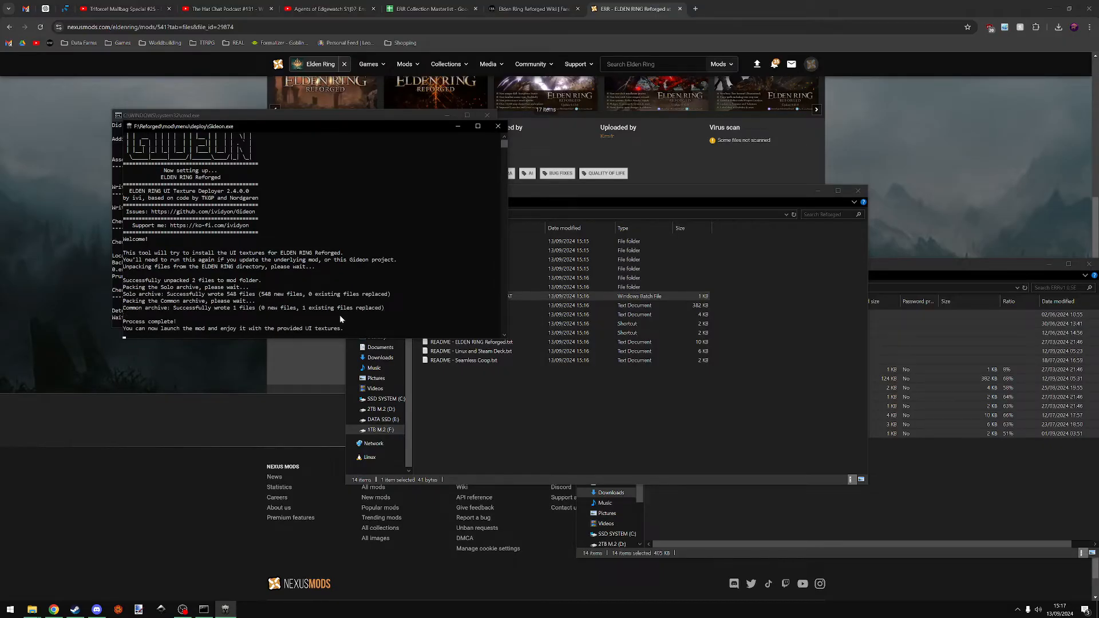
pyautogui.click(497, 126)
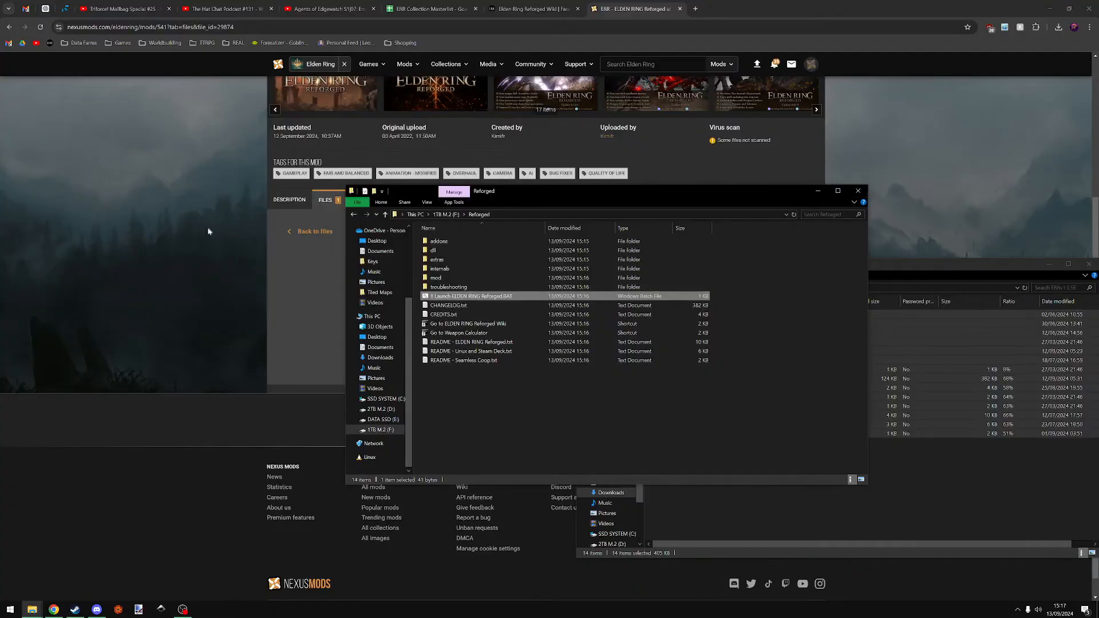
pyautogui.doubleClick(471, 296)
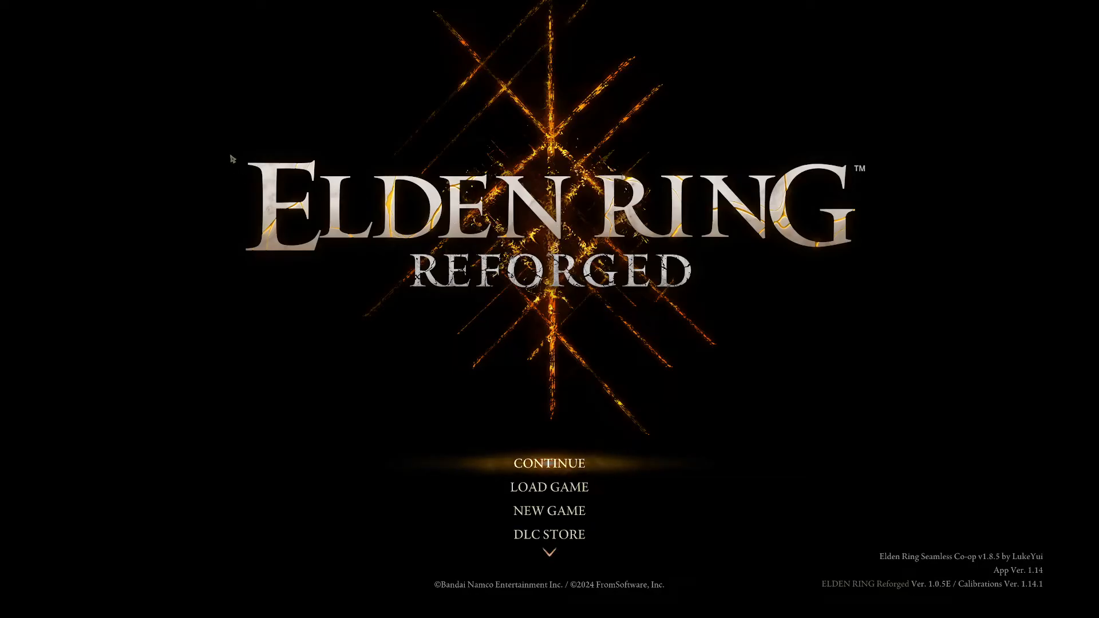
pyautogui.moveTo(413, 211)
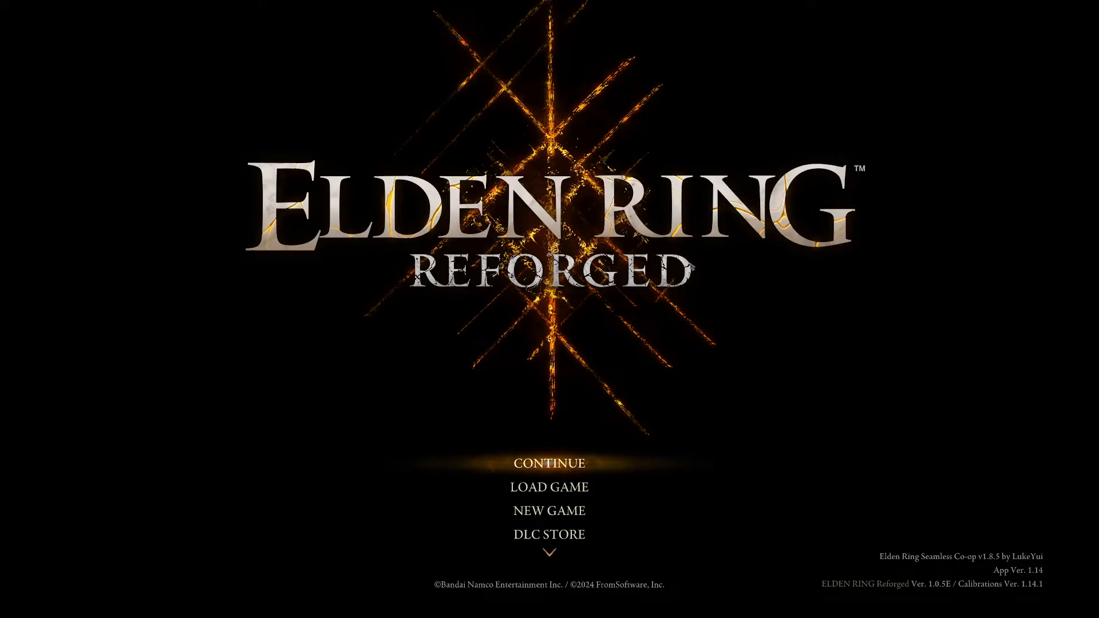
pyautogui.moveTo(837, 590)
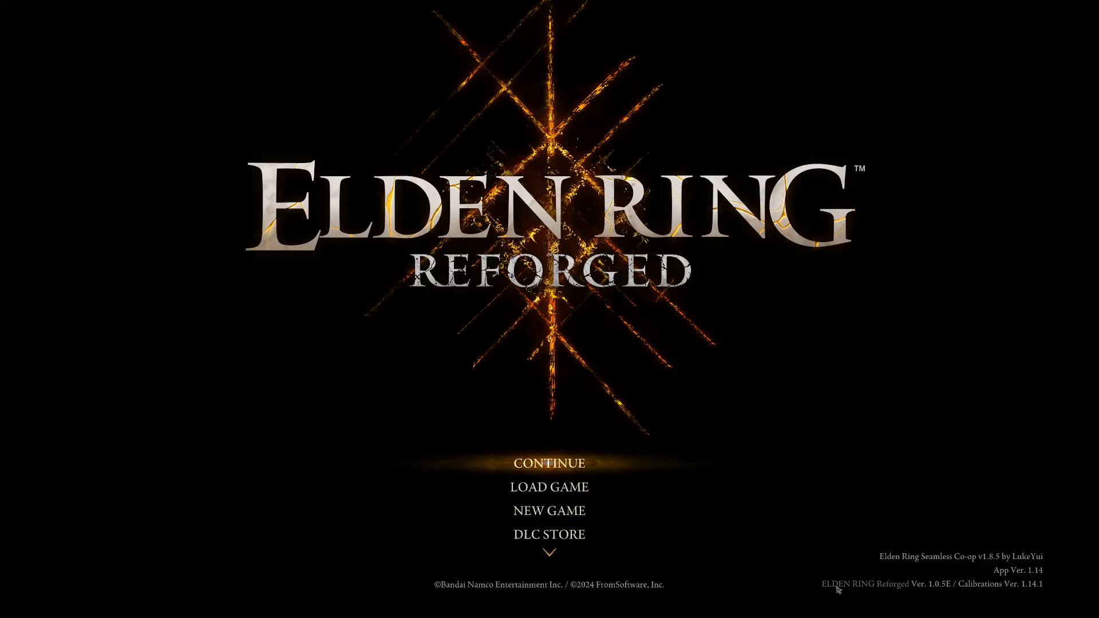
pyautogui.moveTo(943, 590)
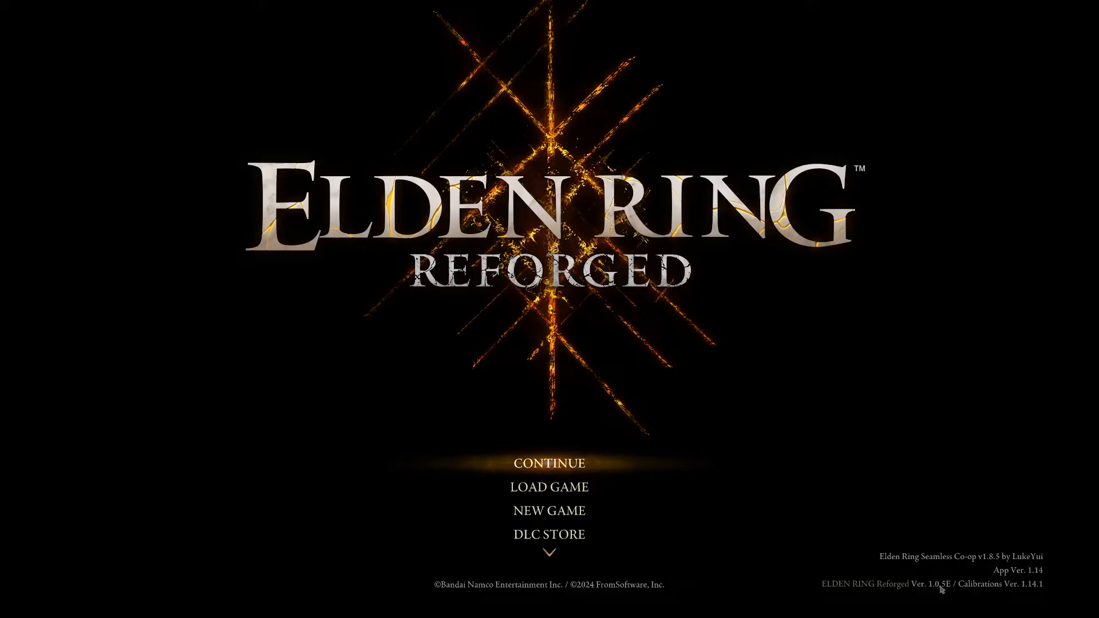
pyautogui.moveTo(938, 591)
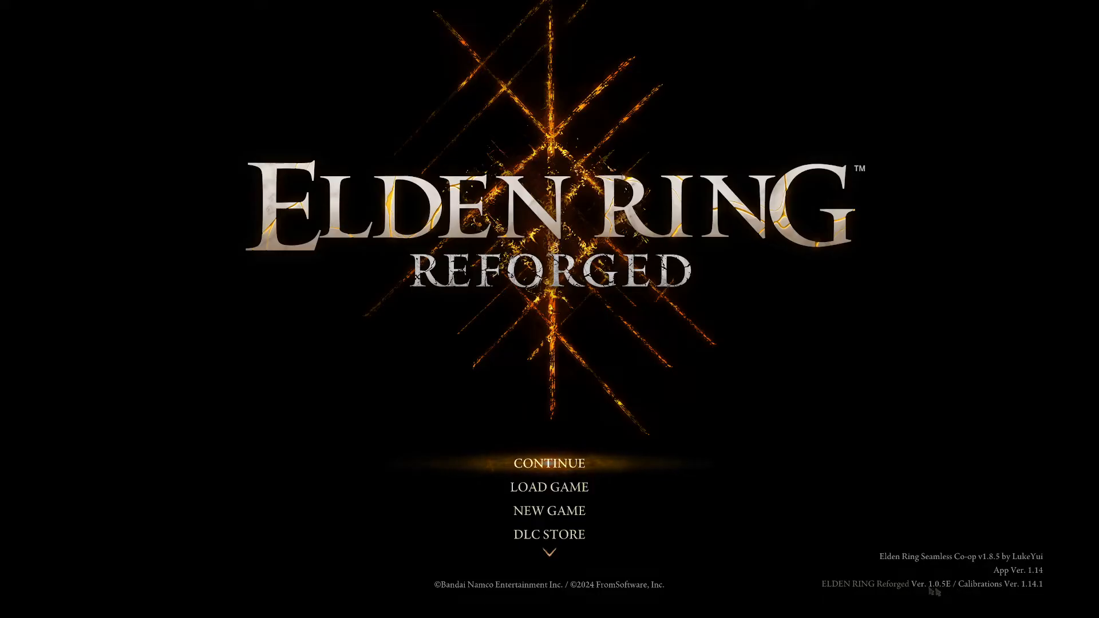
pyautogui.moveTo(946, 593)
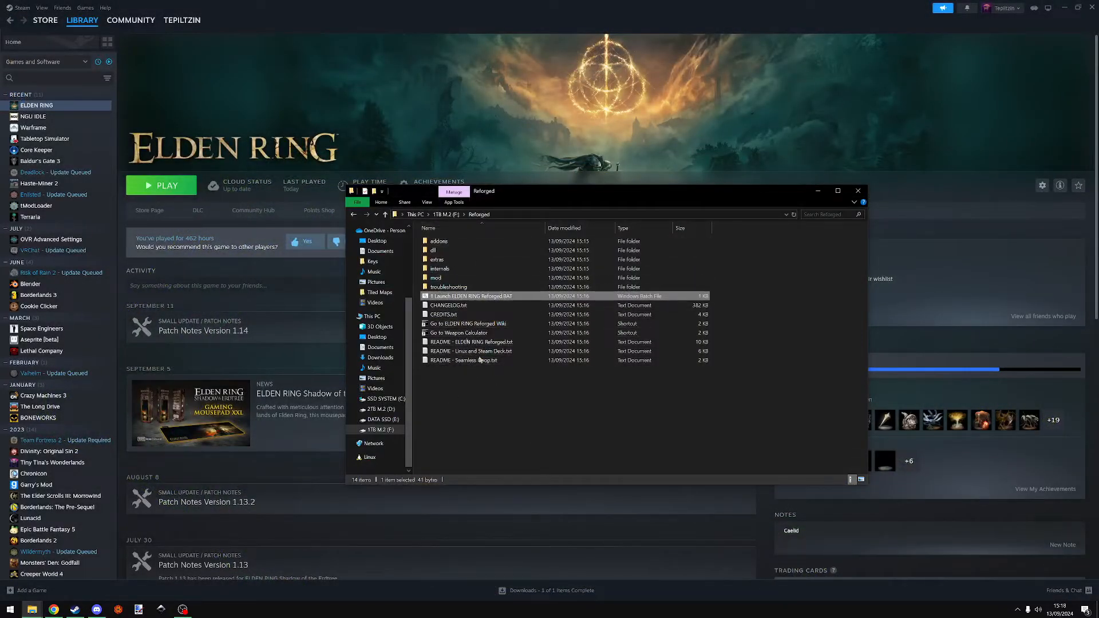
pyautogui.moveTo(469, 308)
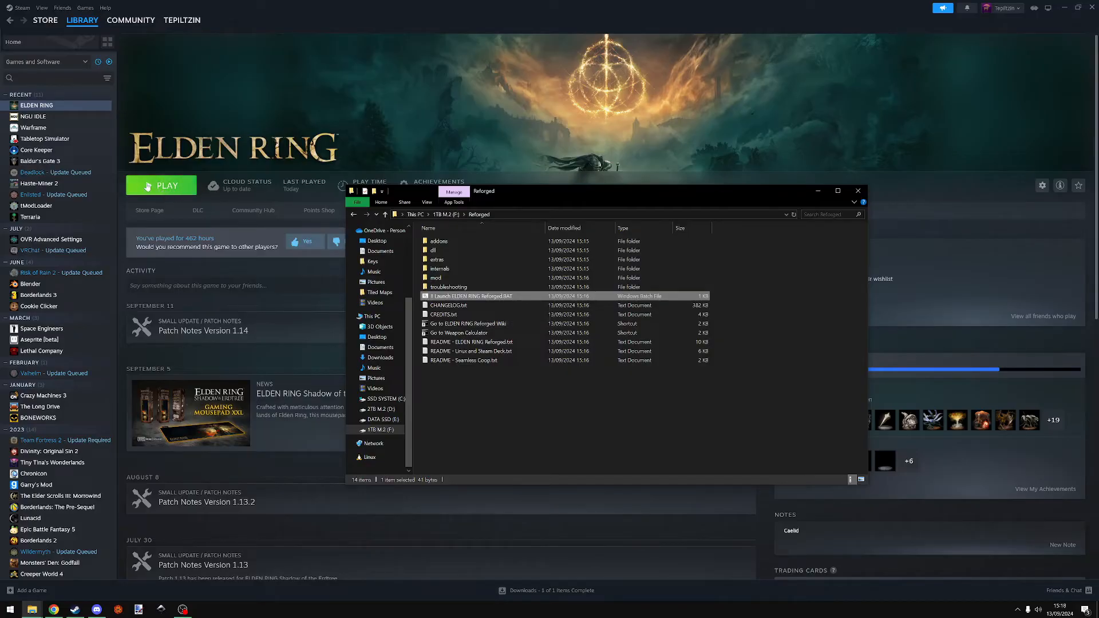
pyautogui.moveTo(470, 295)
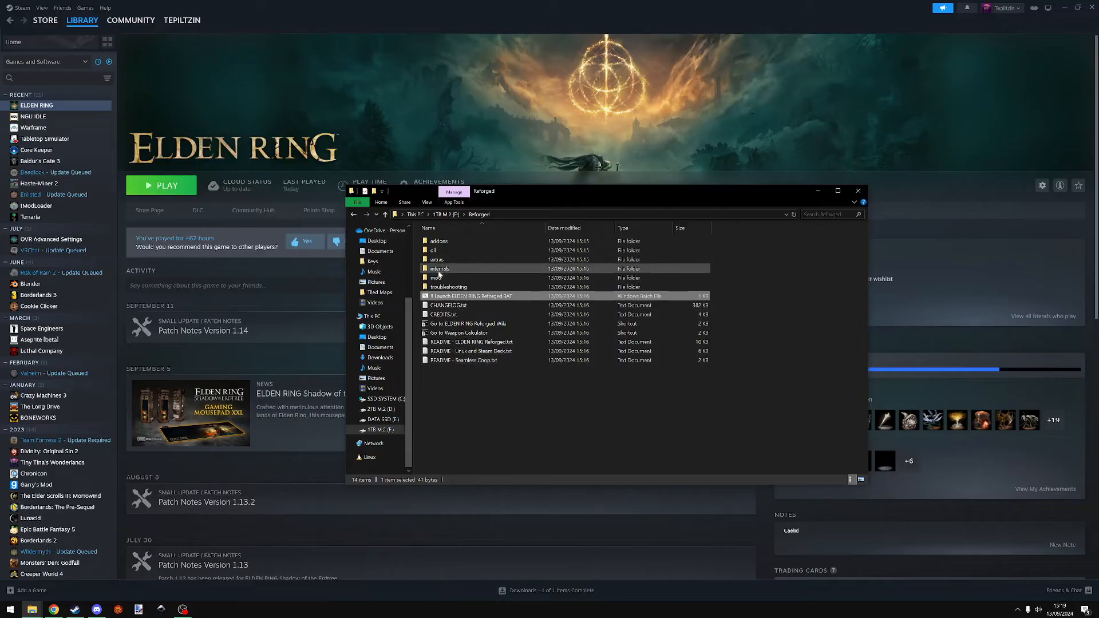
pyautogui.moveTo(439, 297)
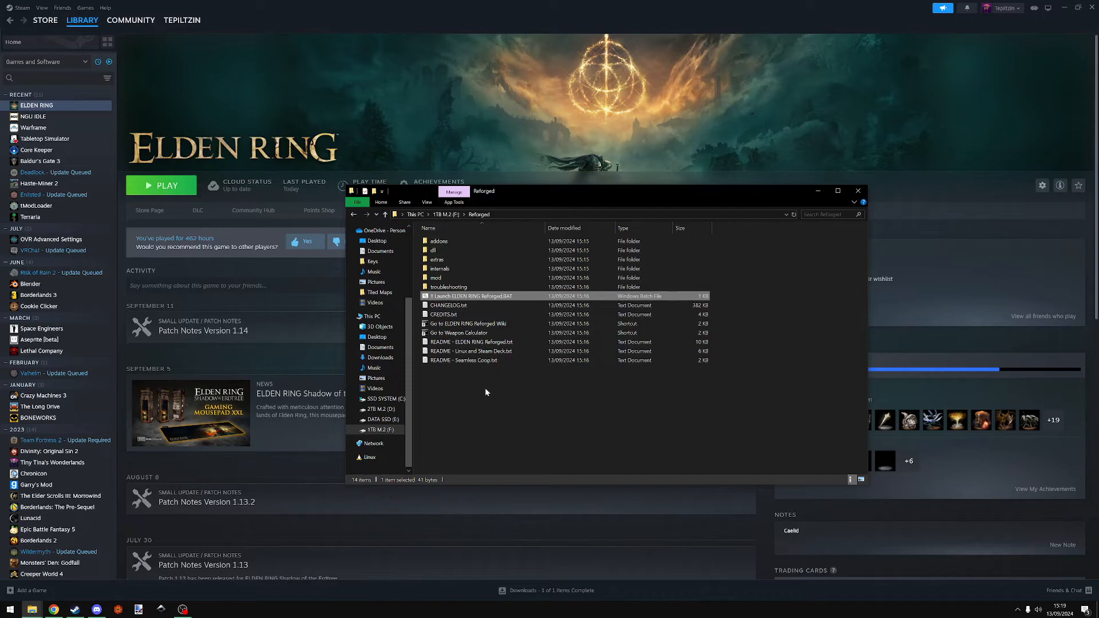
pyautogui.moveTo(468, 300)
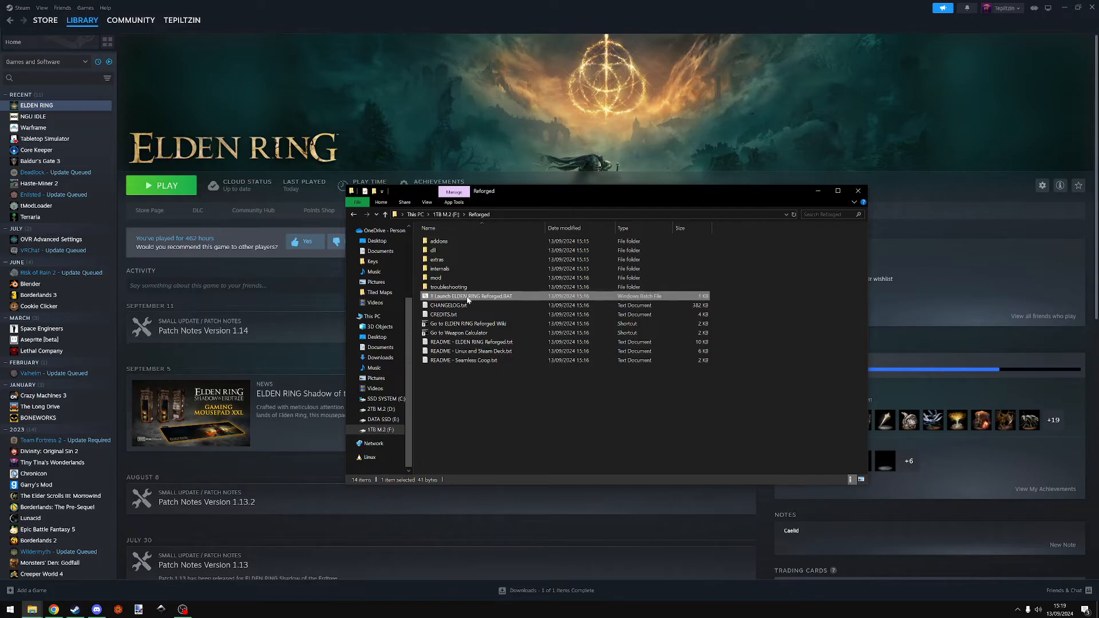
pyautogui.moveTo(469, 299)
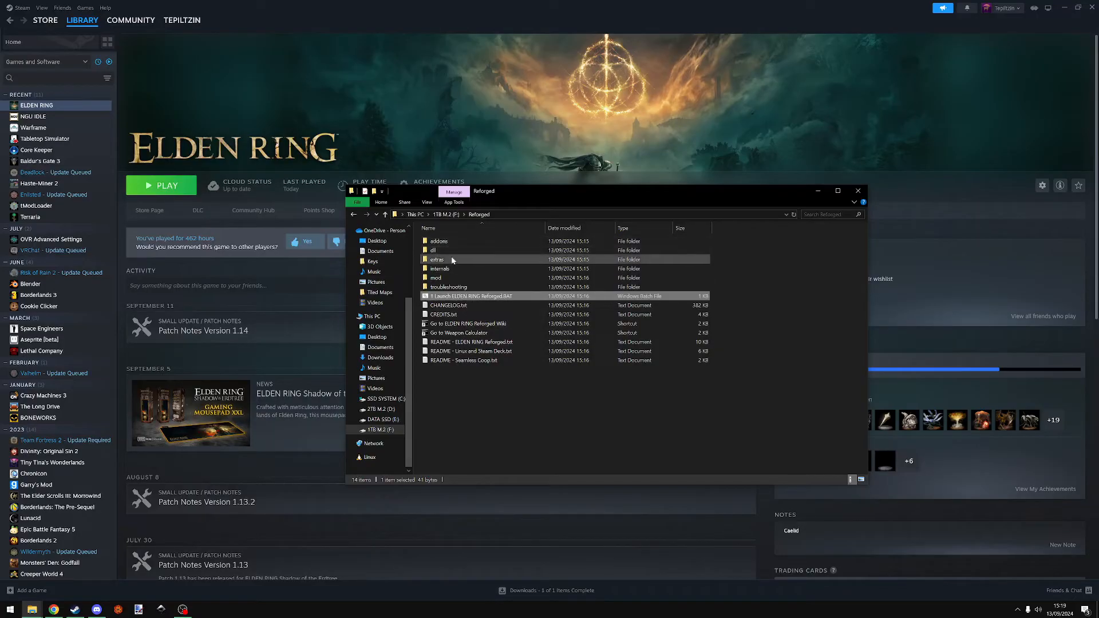
pyautogui.moveTo(435, 250)
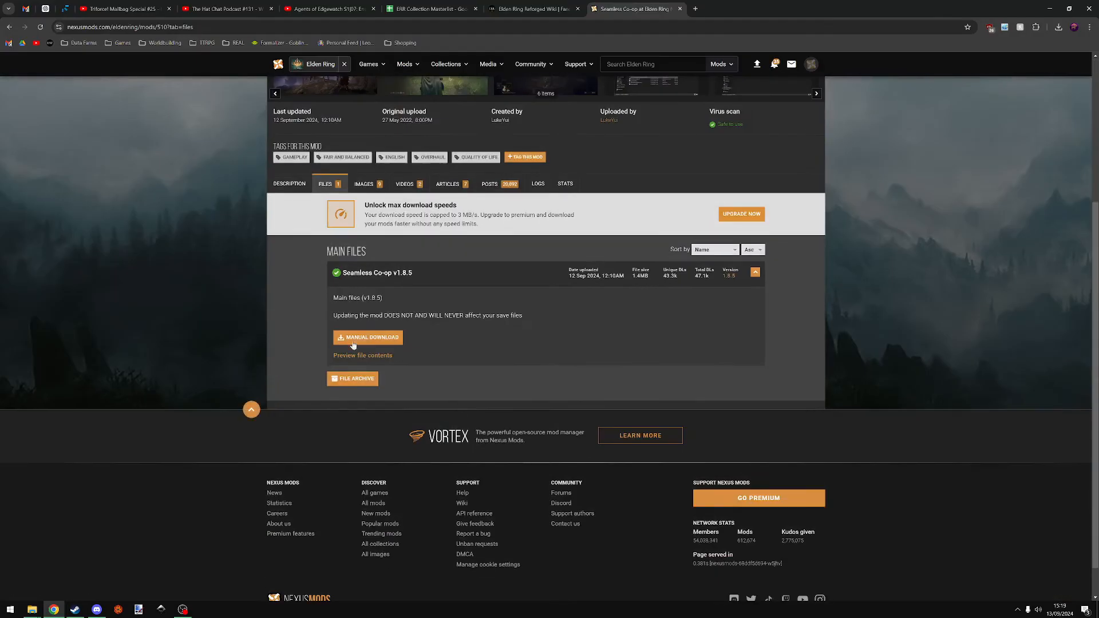
# Manually download the Seamless Co-op v1.8.5 zip to Downloads and open it
pyautogui.click(368, 337)
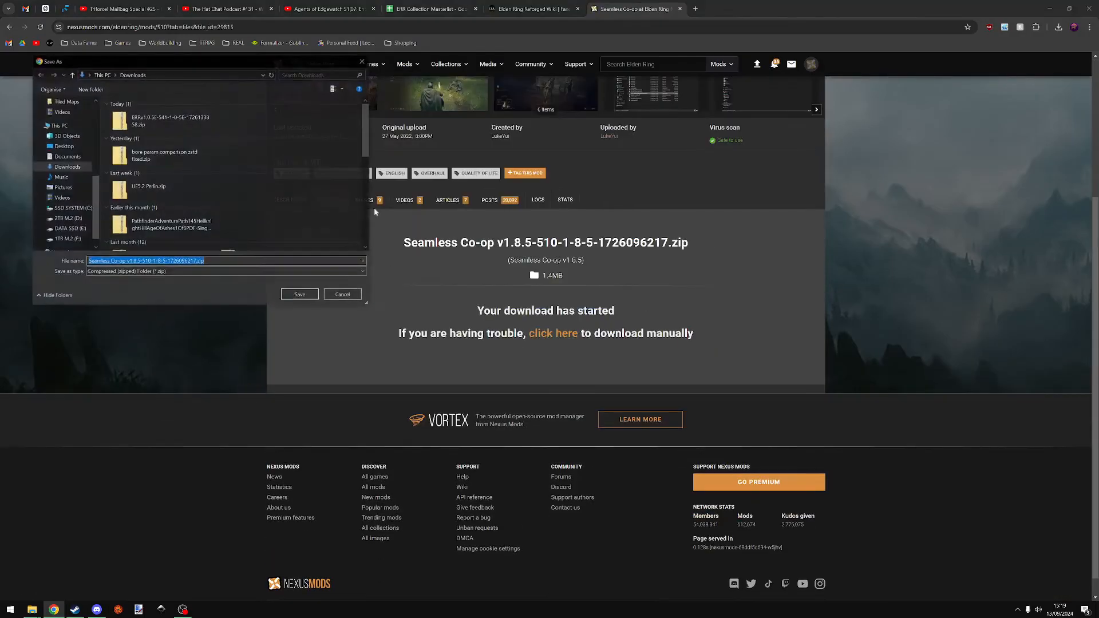
pyautogui.click(299, 293)
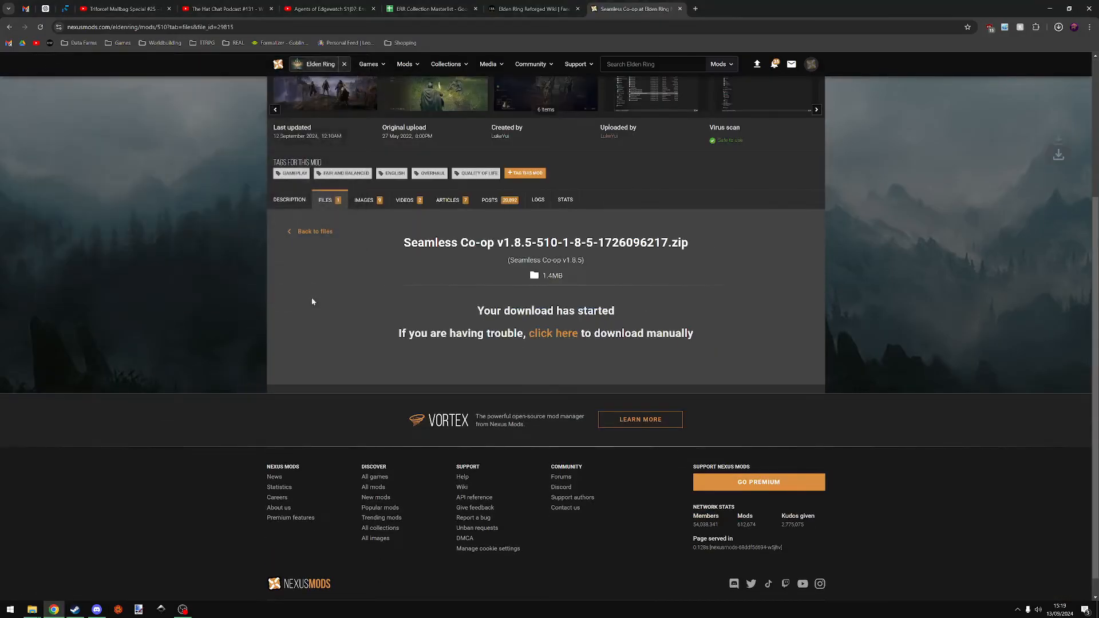
pyautogui.click(1059, 27)
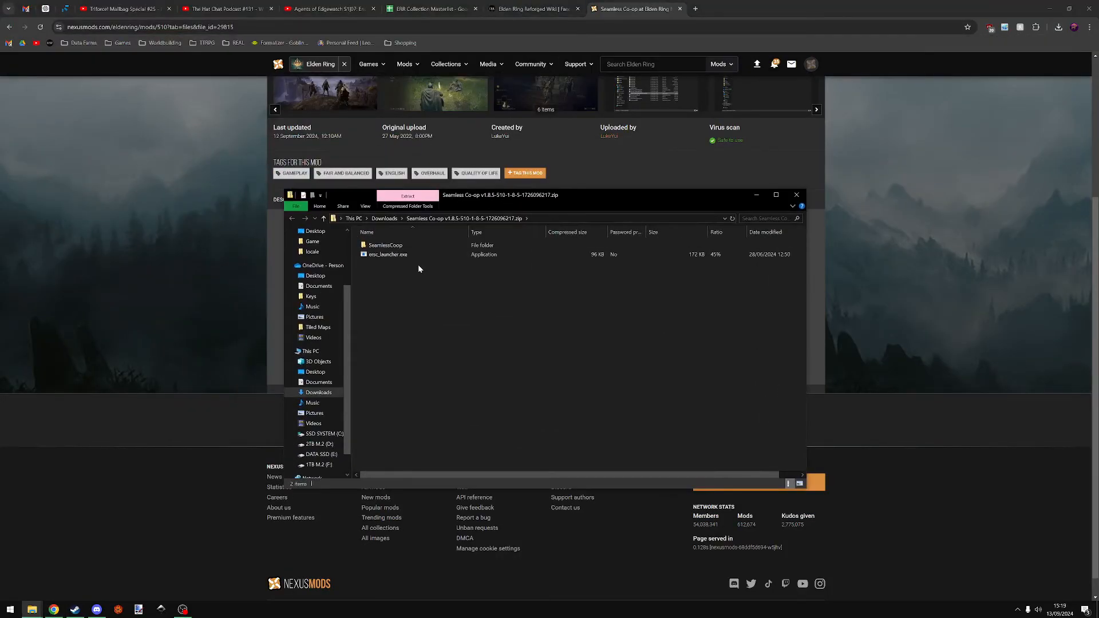
# Select the SeamlessCoop folder's files including ersc_settings.ini, and open Reforged's dll\active folder
pyautogui.click(387, 254)
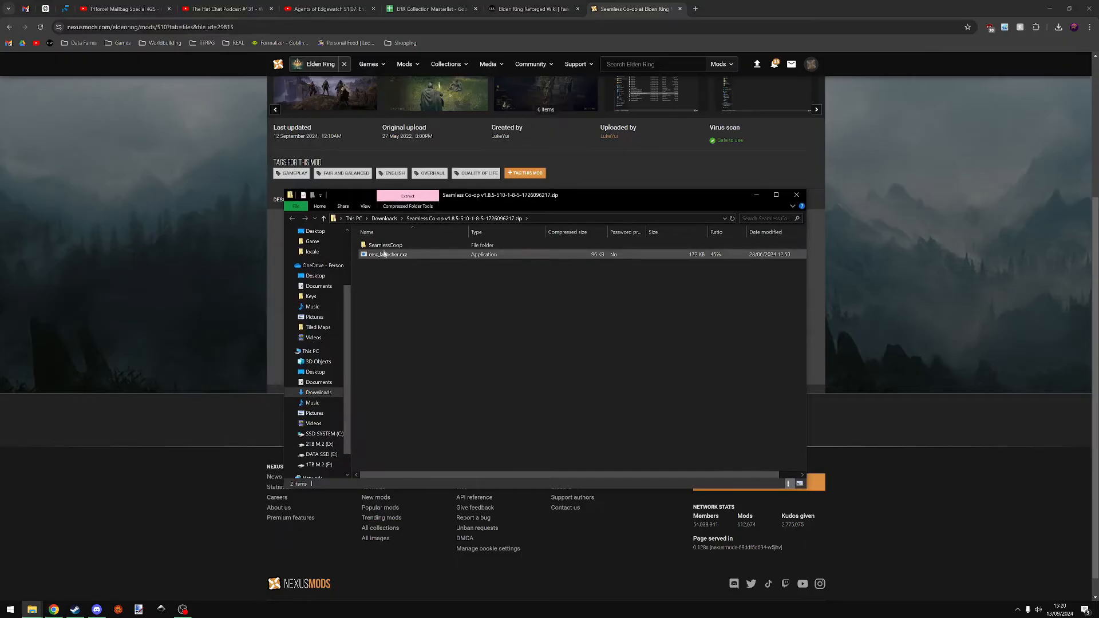
pyautogui.doubleClick(386, 245)
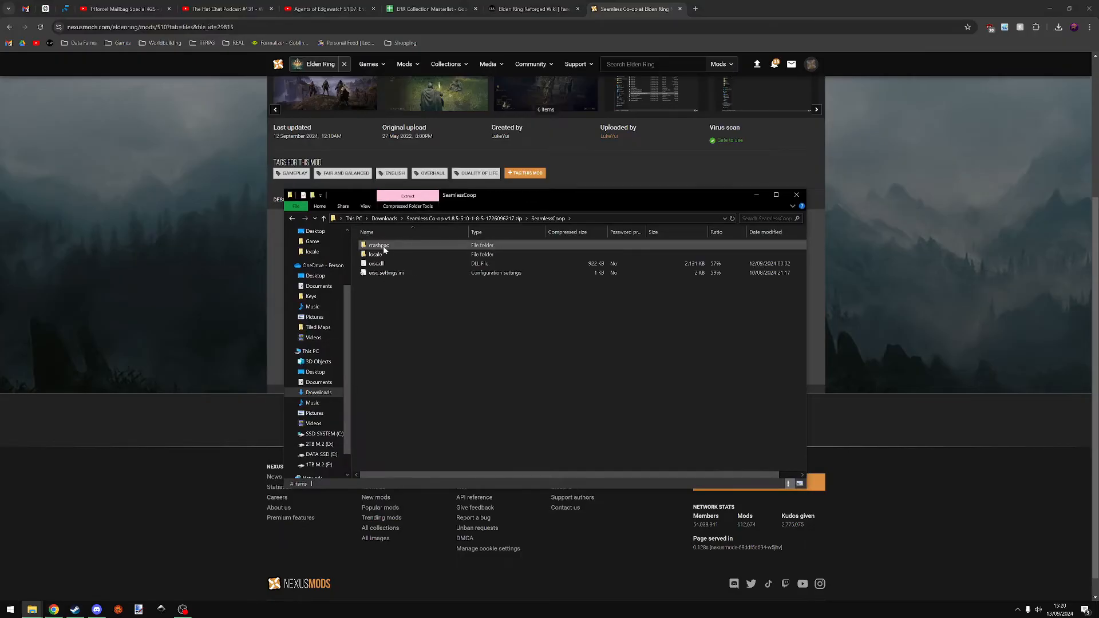
pyautogui.click(377, 263)
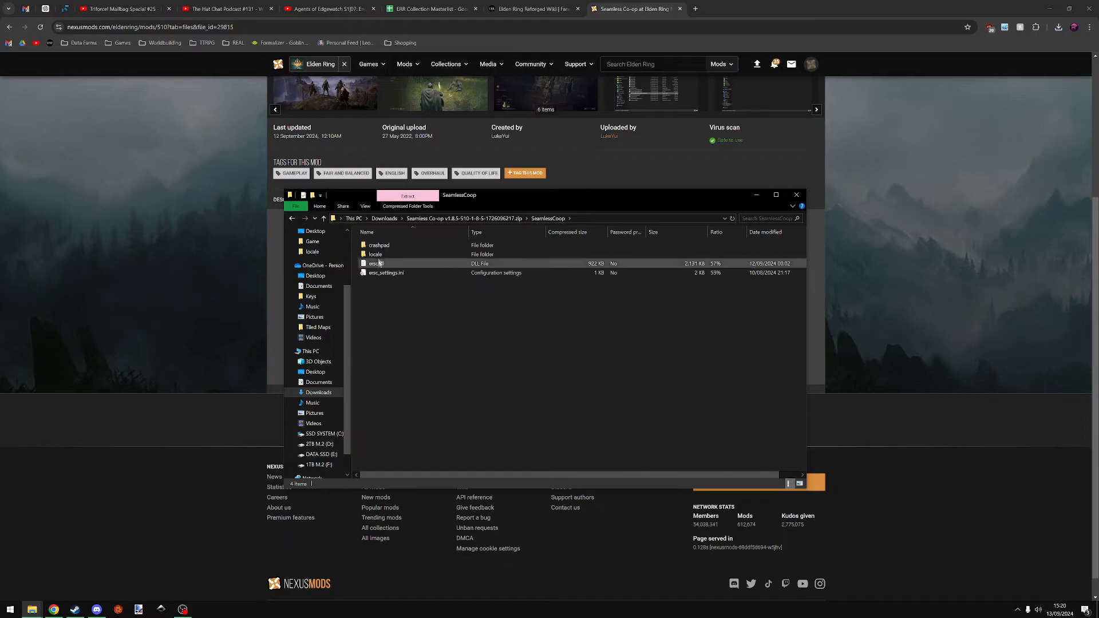
pyautogui.click(385, 273)
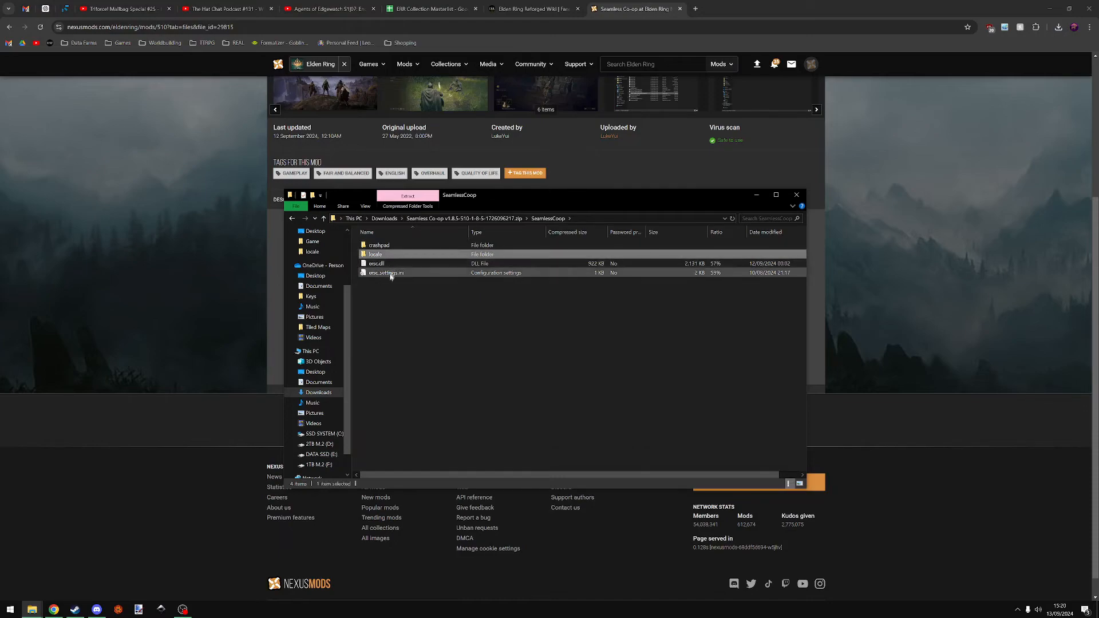
pyautogui.click(377, 263)
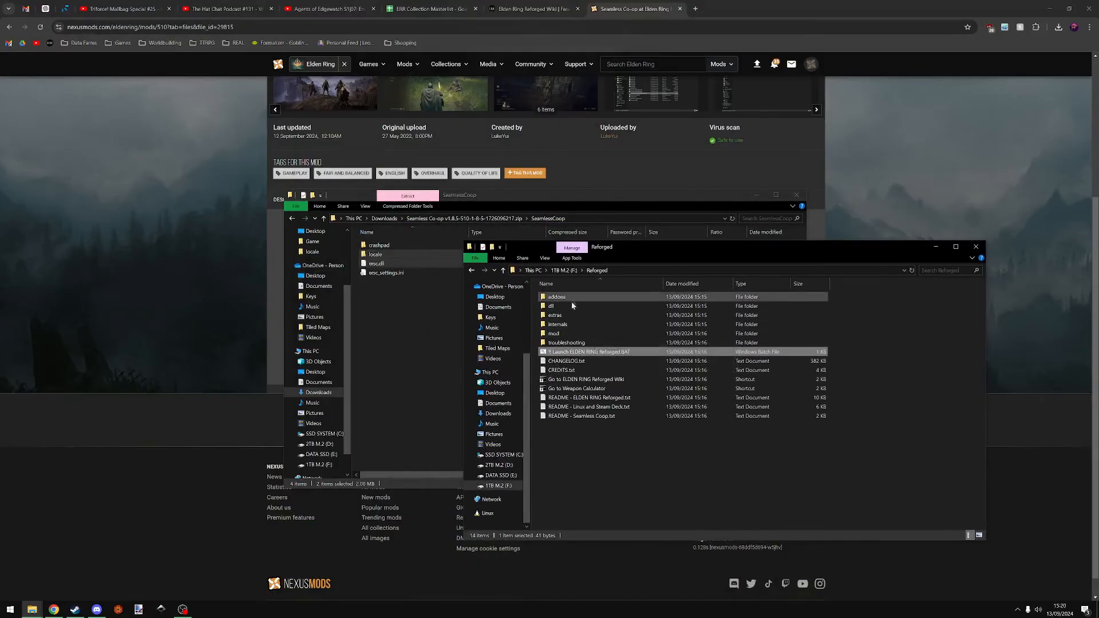
pyautogui.doubleClick(552, 305)
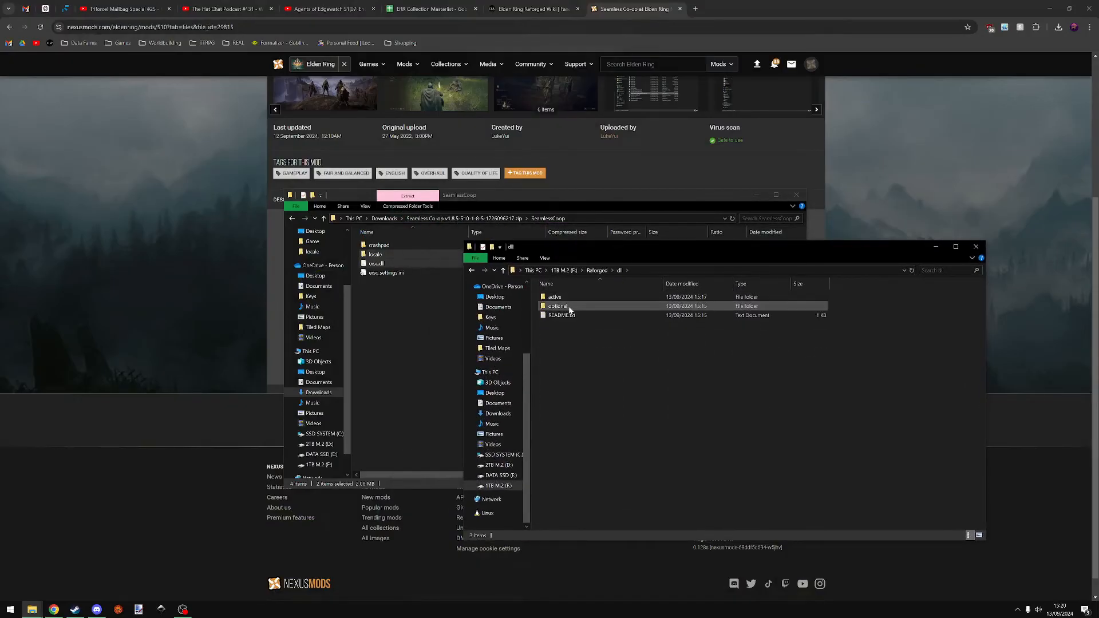
pyautogui.doubleClick(554, 296)
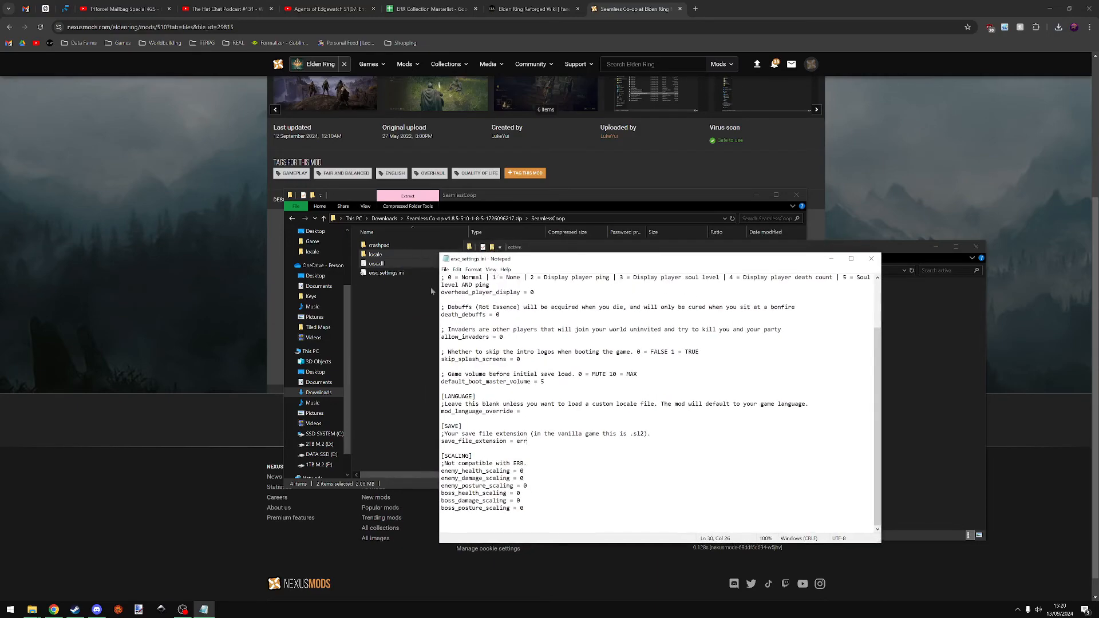
# Review the [SCALING] lines marked incompatible with ERR, then close ersc_settings.ini
pyautogui.click(386, 272)
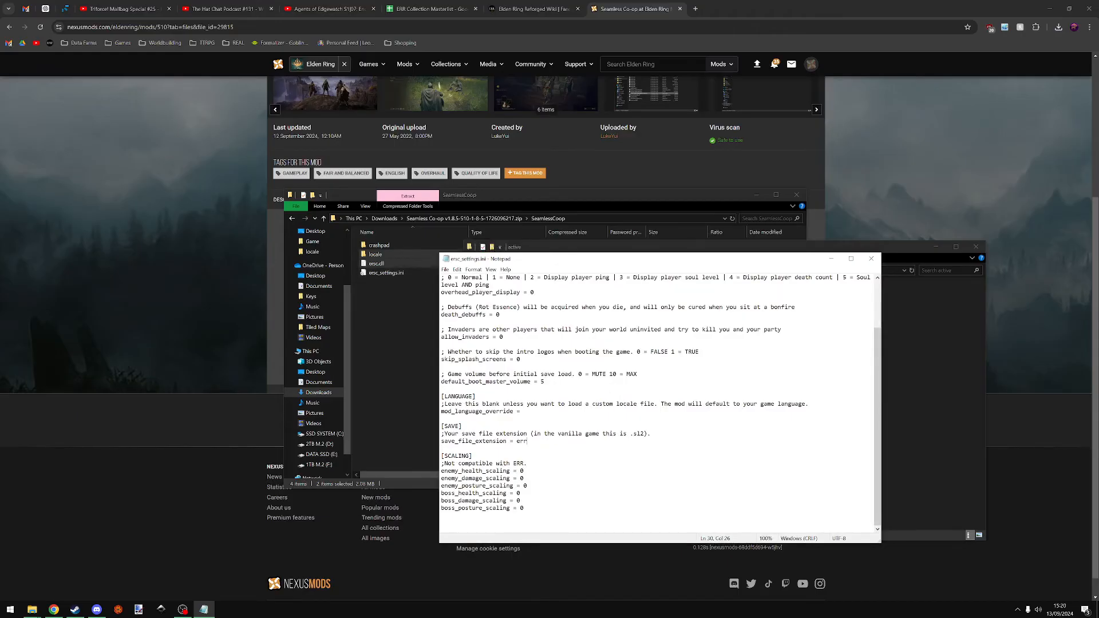
pyautogui.moveTo(443, 462); pyautogui.dragTo(525, 509)
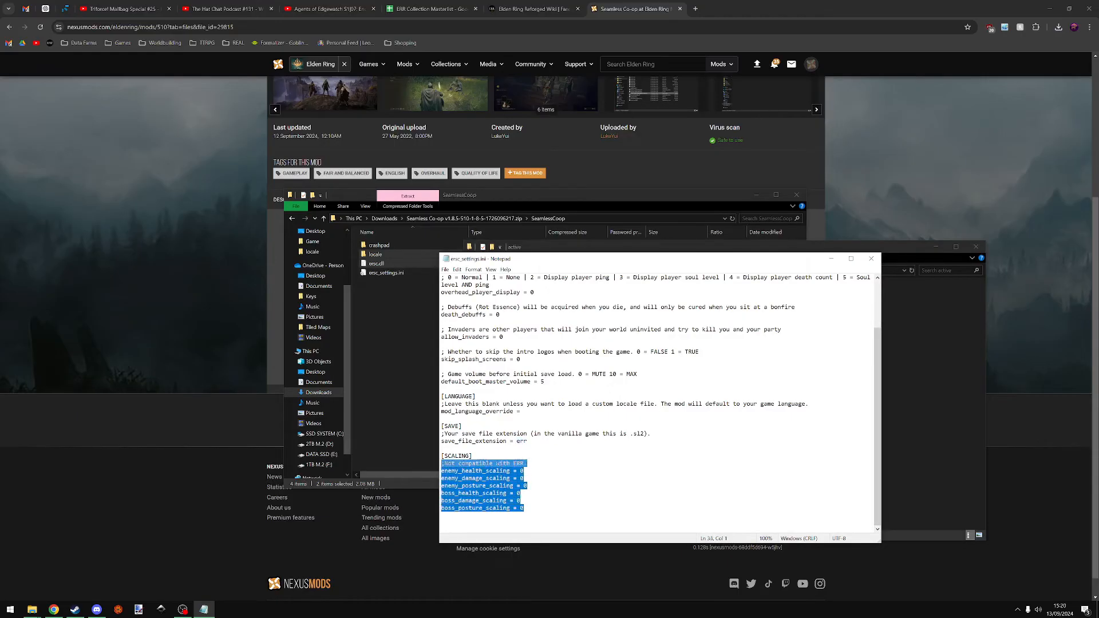
pyautogui.click(524, 508)
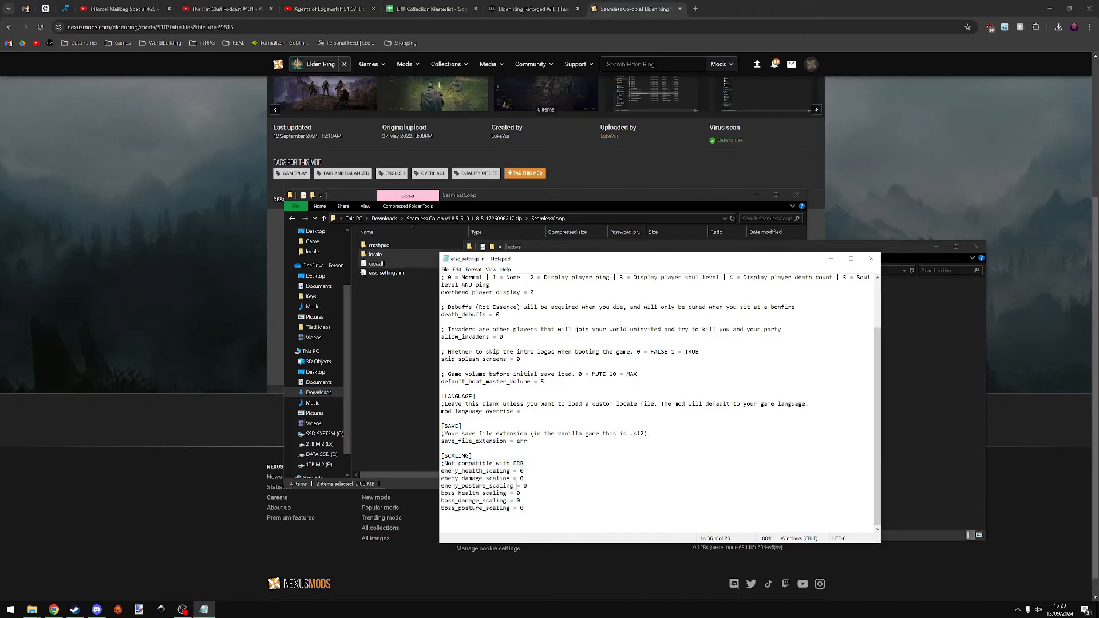
pyautogui.tripleClick(482, 463)
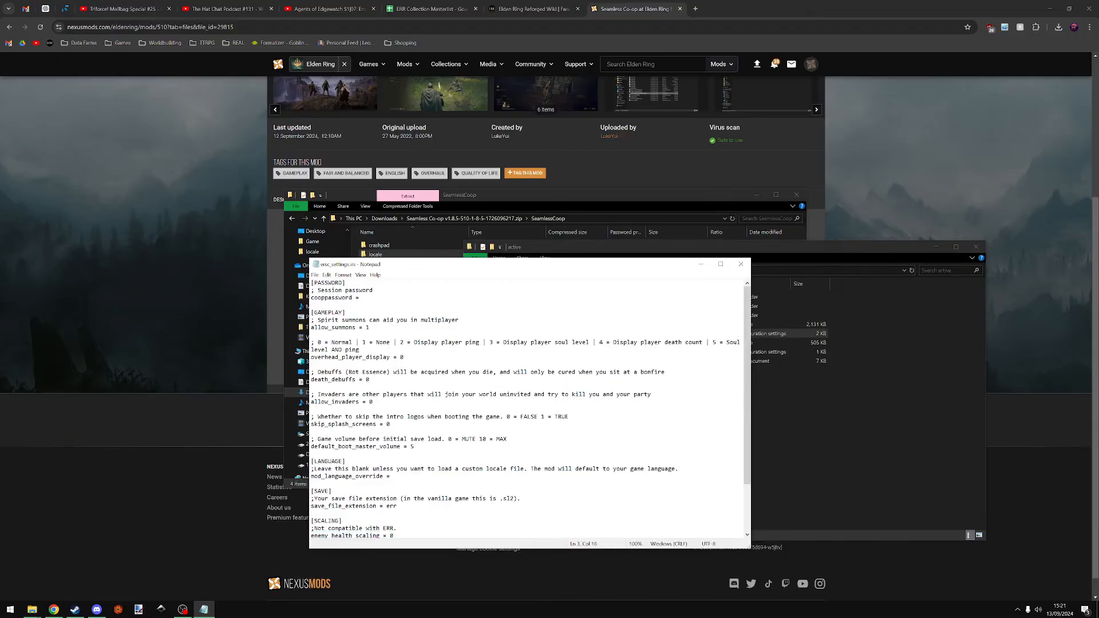
pyautogui.click(362, 297)
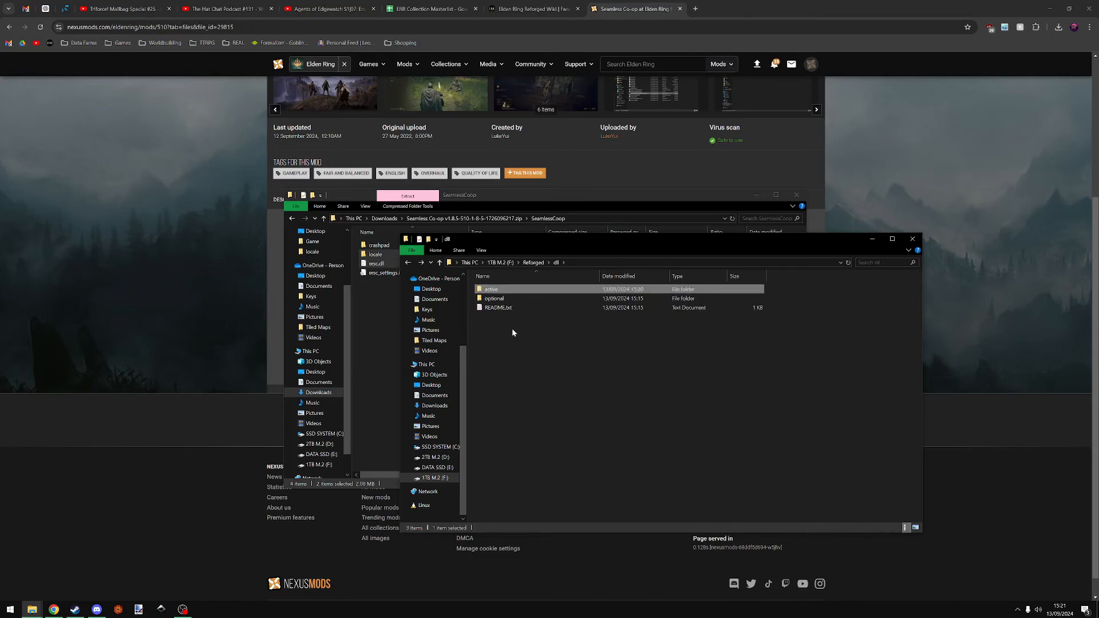
pyautogui.moveTo(486, 316)
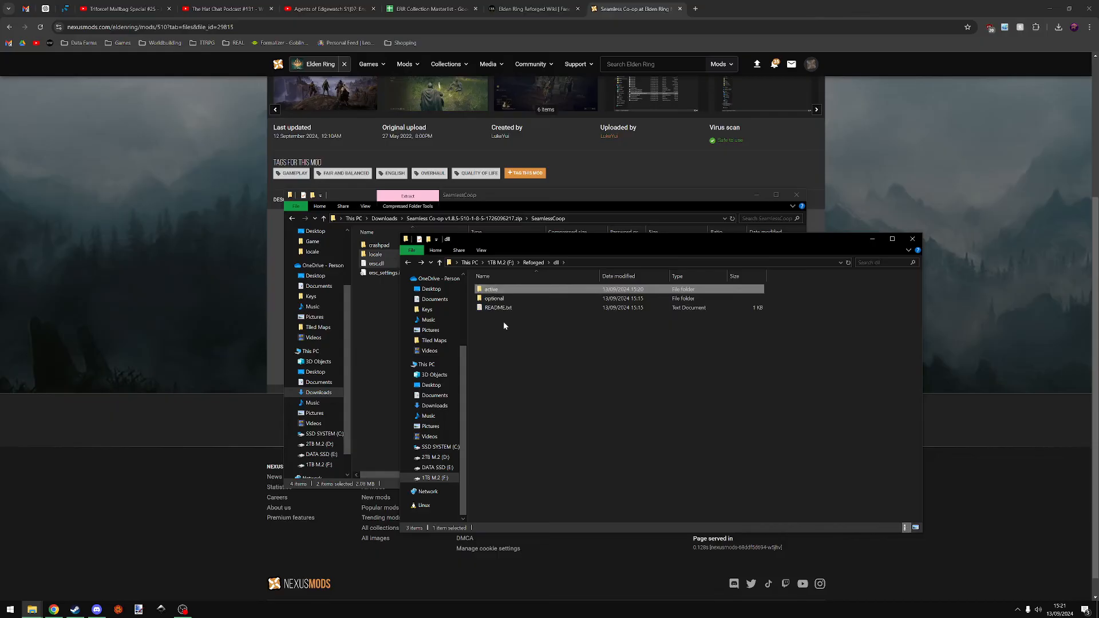
# Pick UltrawideFix.dll from dll\optional and place it in dll\active, now nine items
pyautogui.click(494, 298)
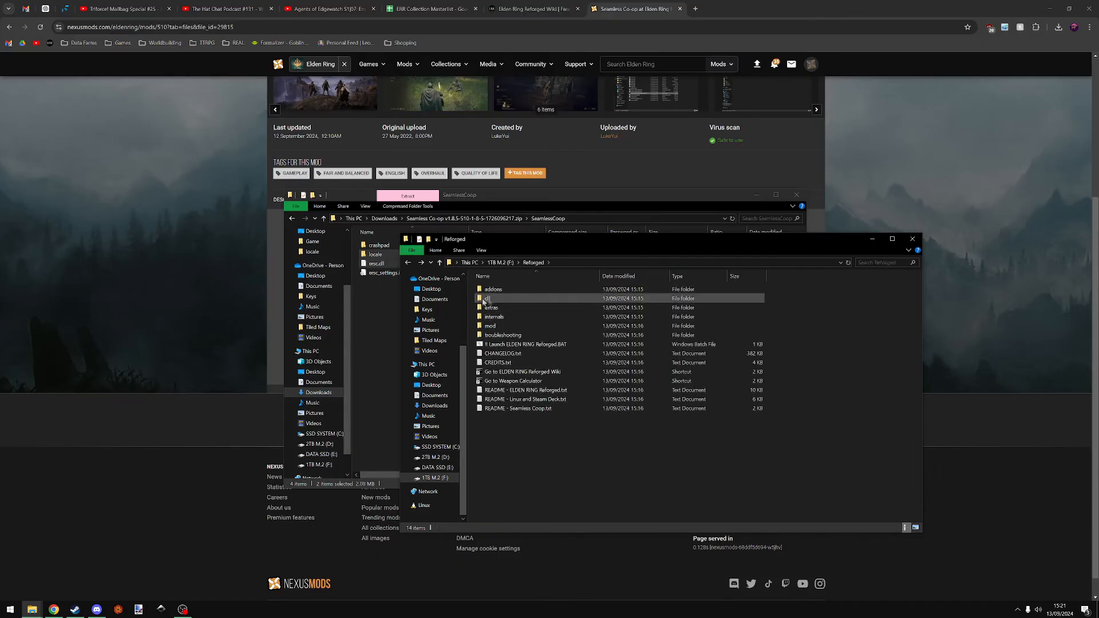
pyautogui.doubleClick(490, 298)
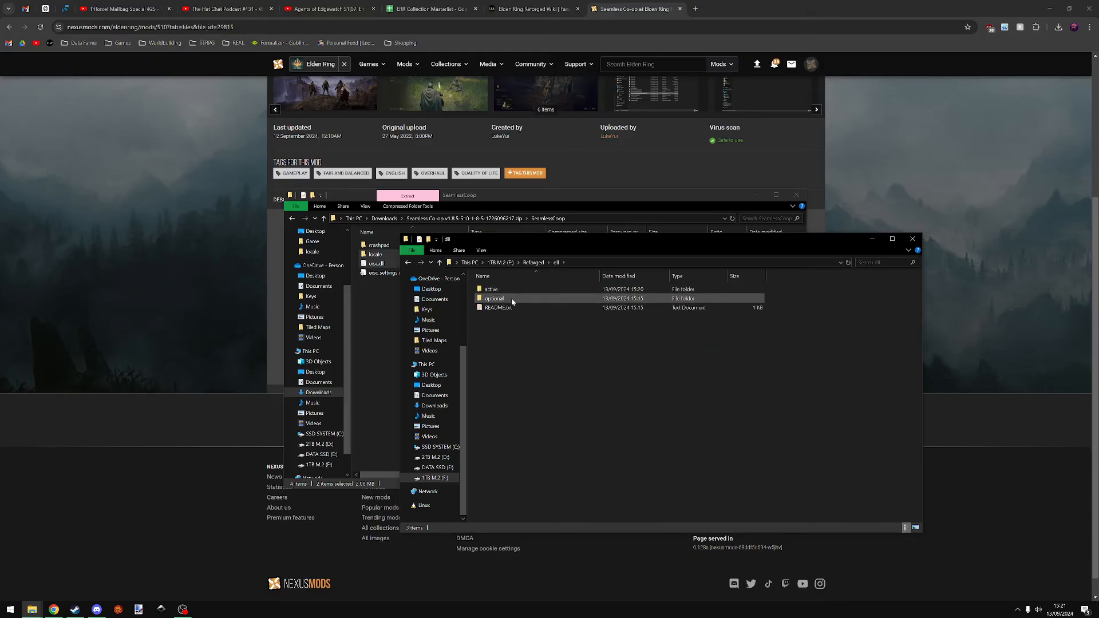
pyautogui.doubleClick(494, 297)
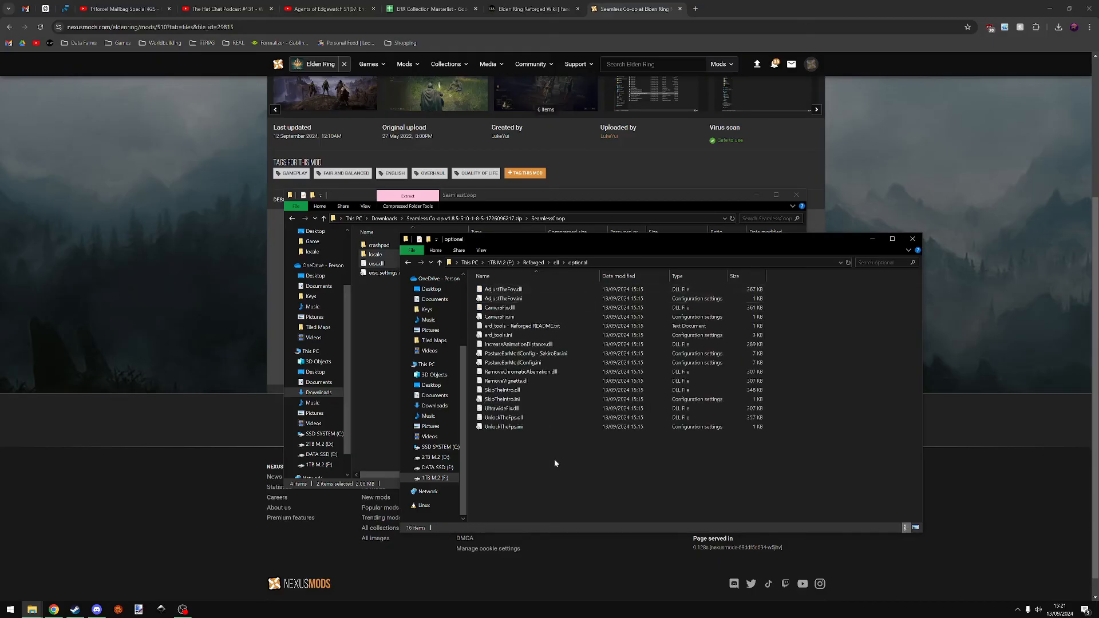
pyautogui.press('ctrl+a')
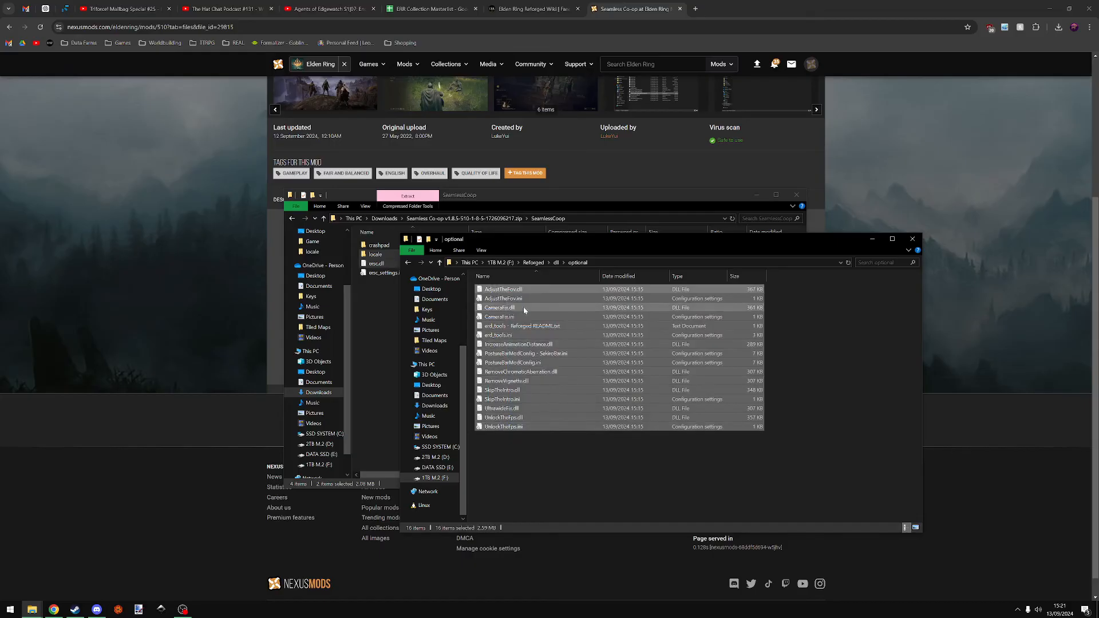
pyautogui.click(523, 381)
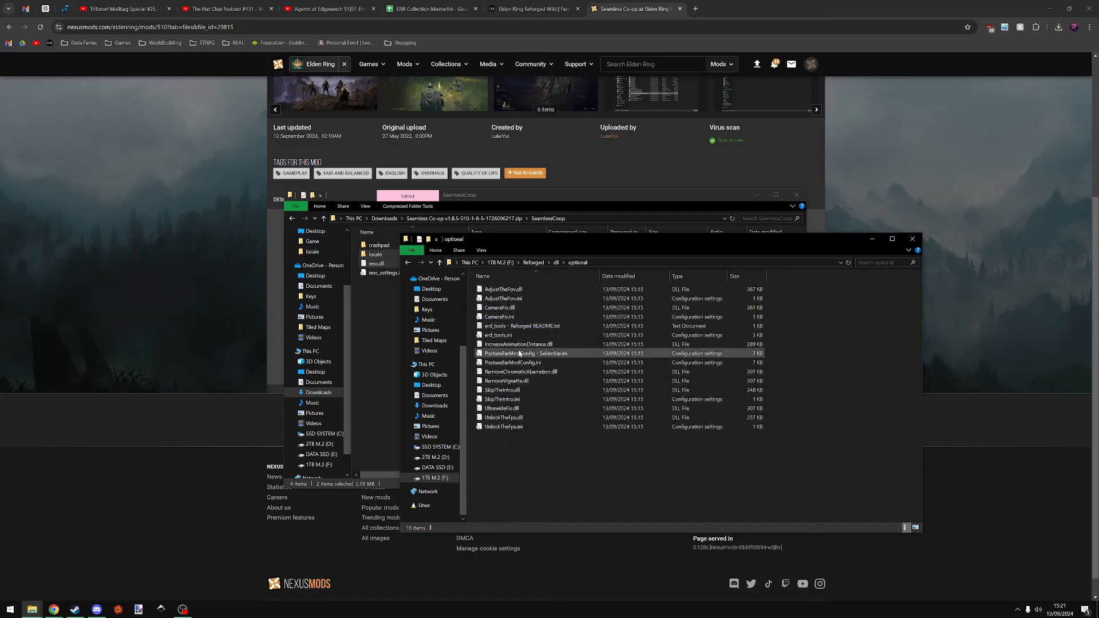
pyautogui.click(518, 344)
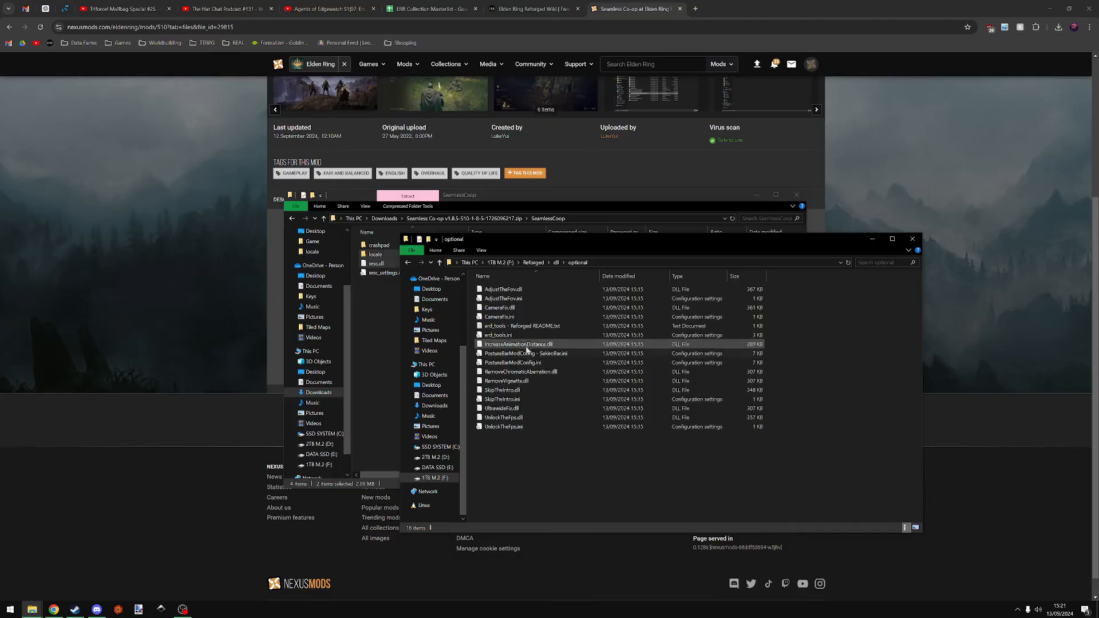
pyautogui.click(537, 447)
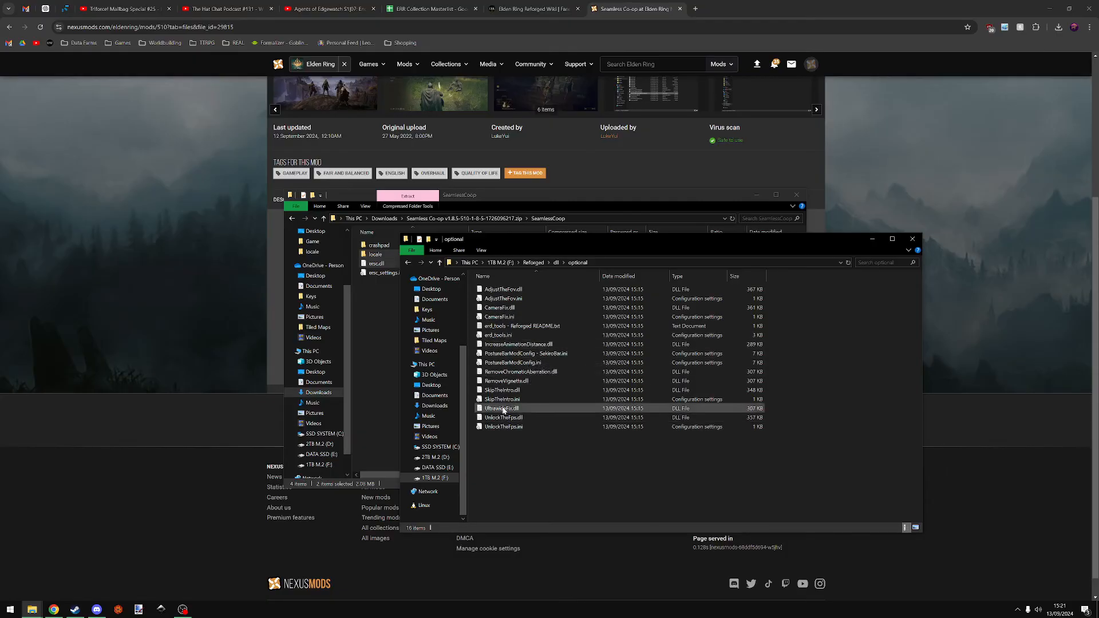
pyautogui.click(502, 408)
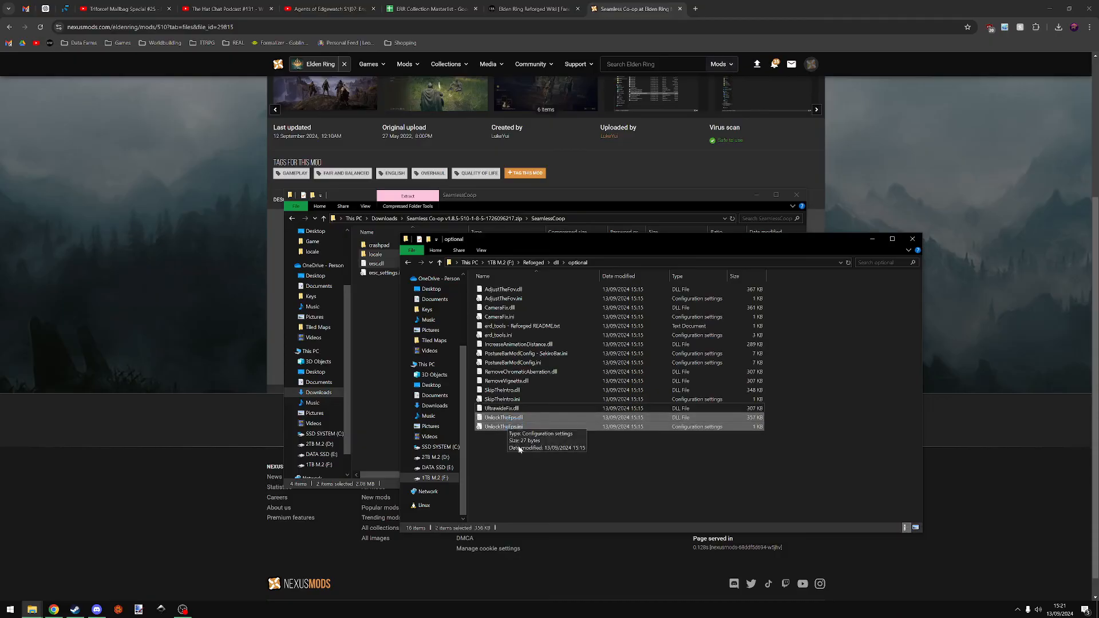
pyautogui.click(500, 409)
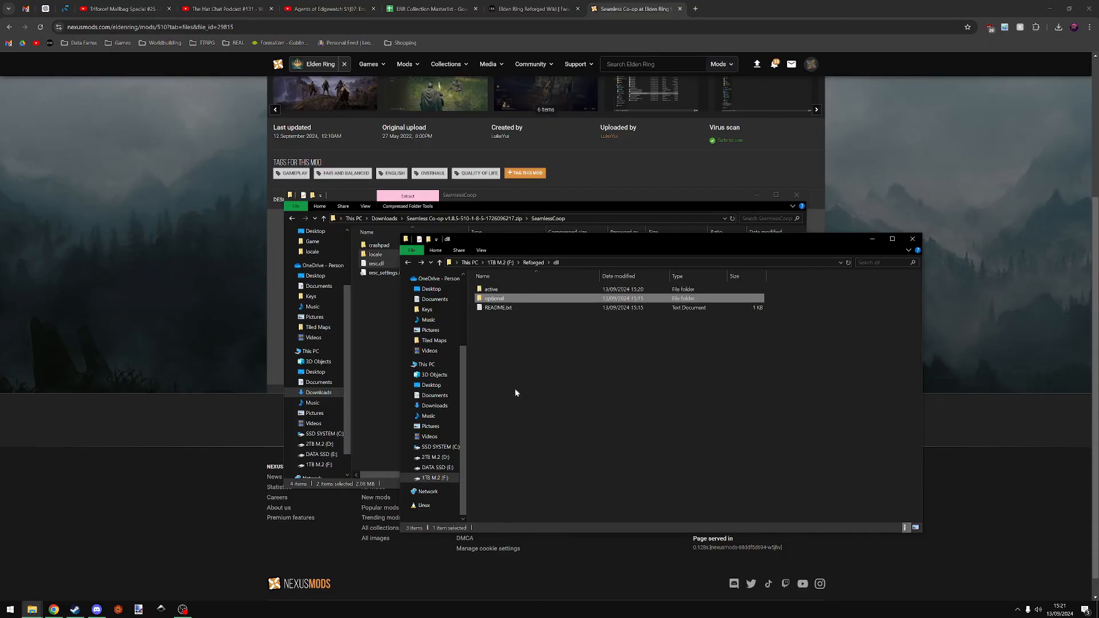
pyautogui.doubleClick(490, 289)
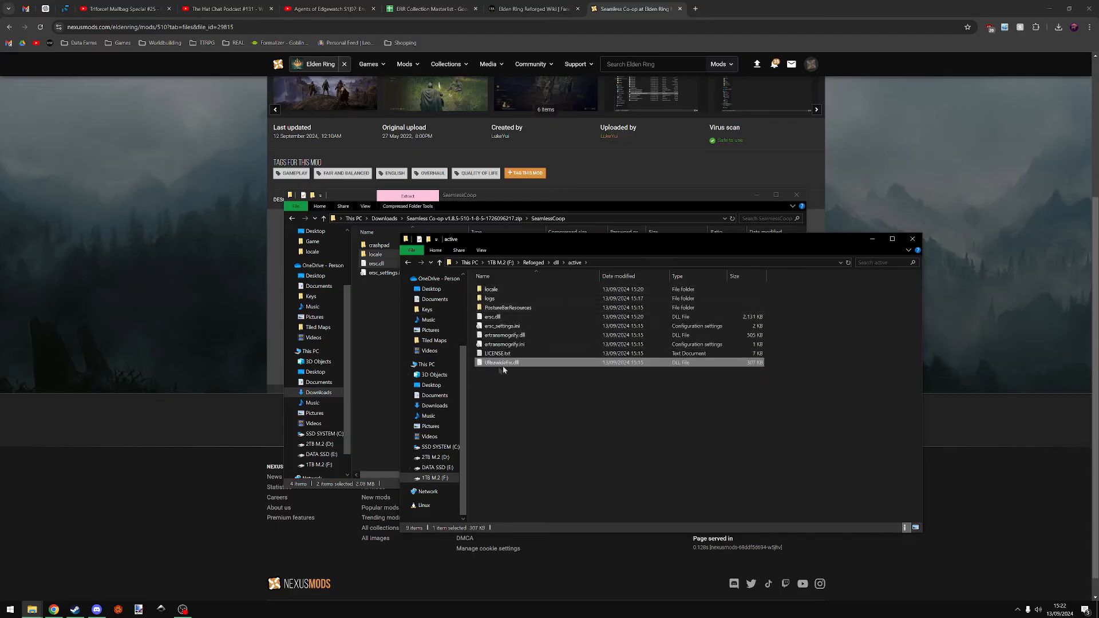
pyautogui.moveTo(484, 403)
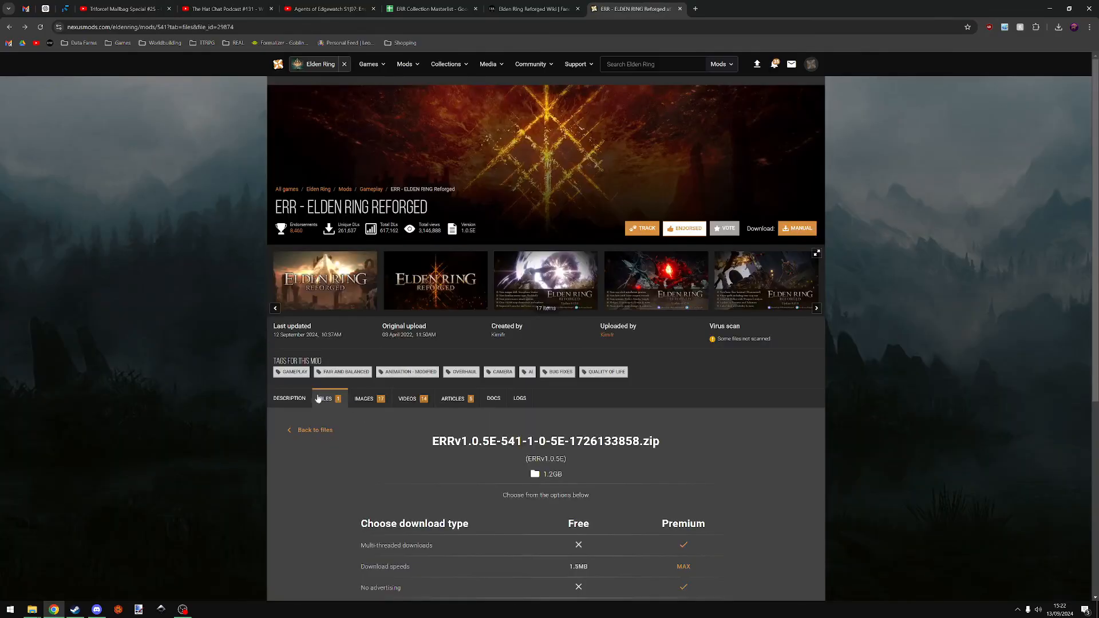
# Scroll through the ERRv1.0.5E download options on the Reforged Files page
pyautogui.scroll(-3)
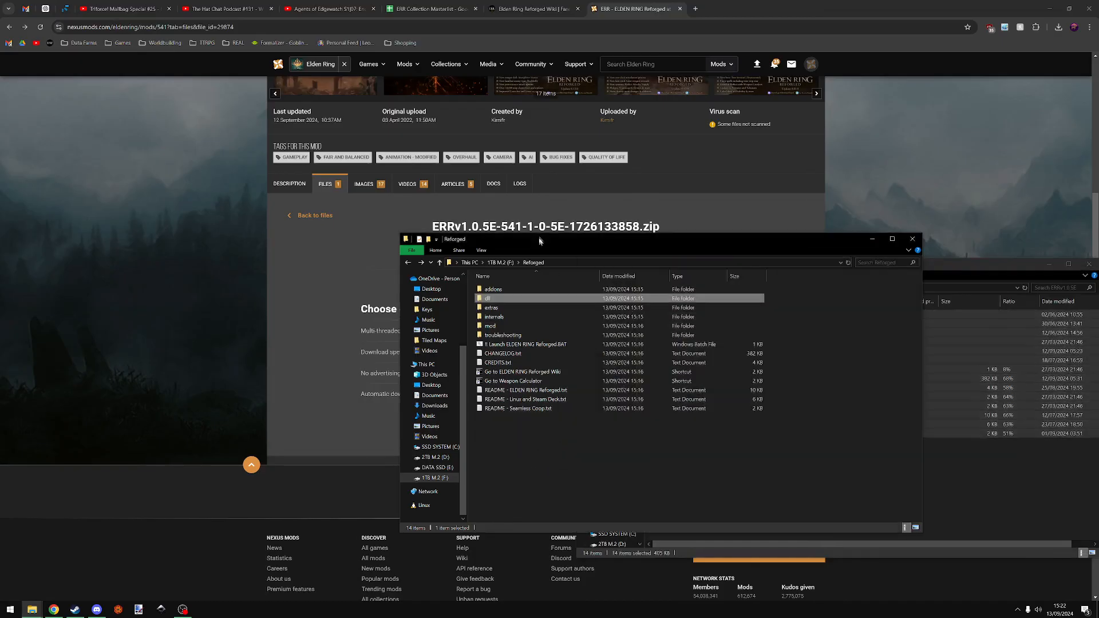
pyautogui.moveTo(490, 325)
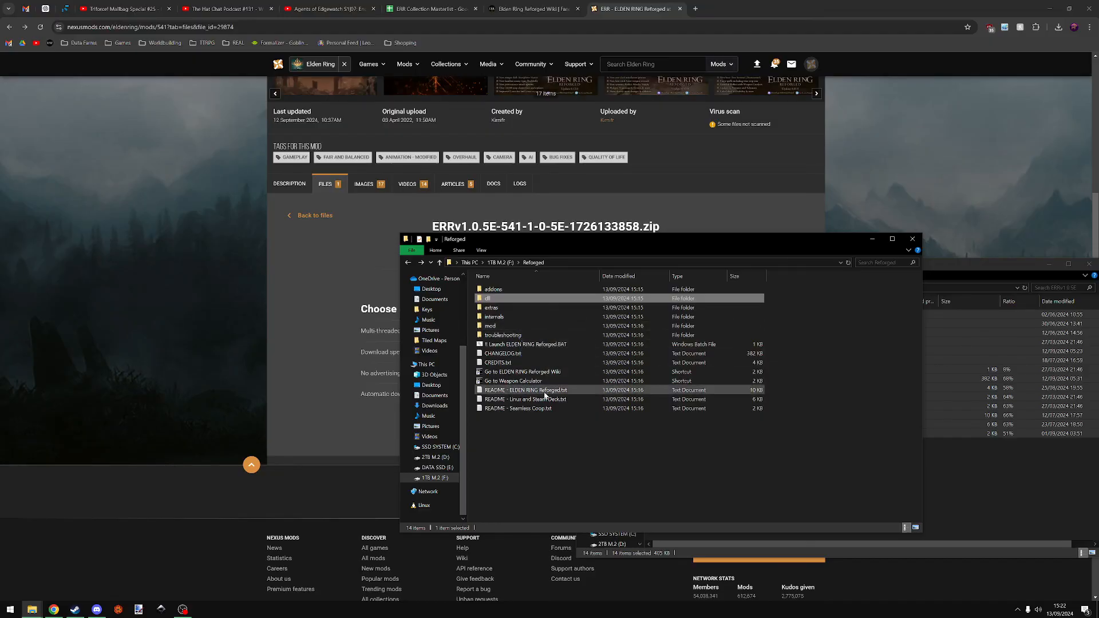
pyautogui.moveTo(515, 344)
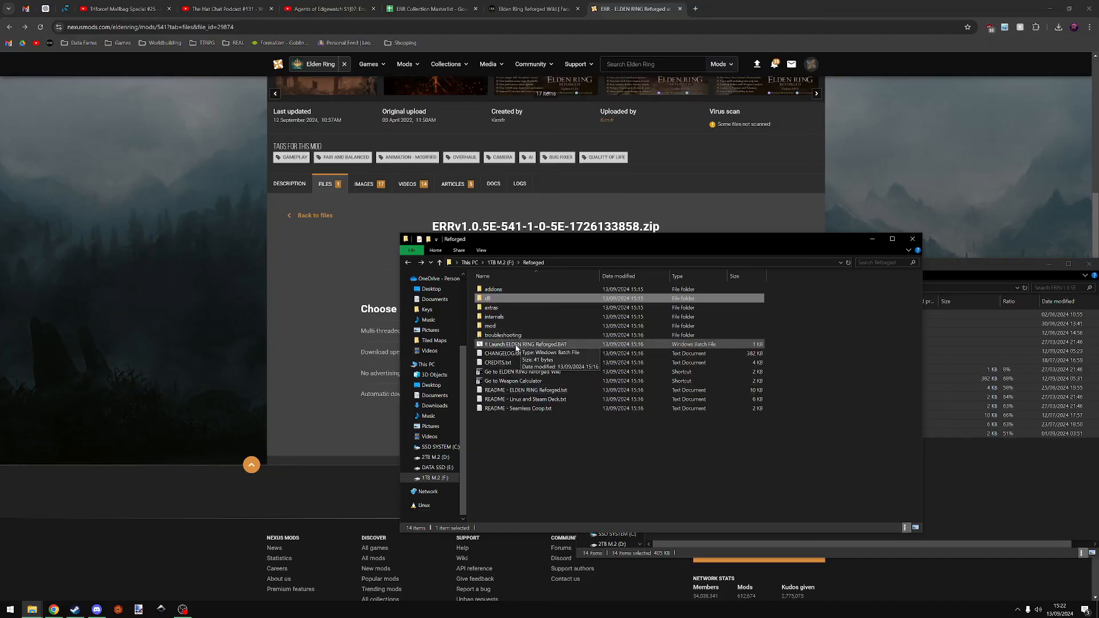
pyautogui.moveTo(529, 447)
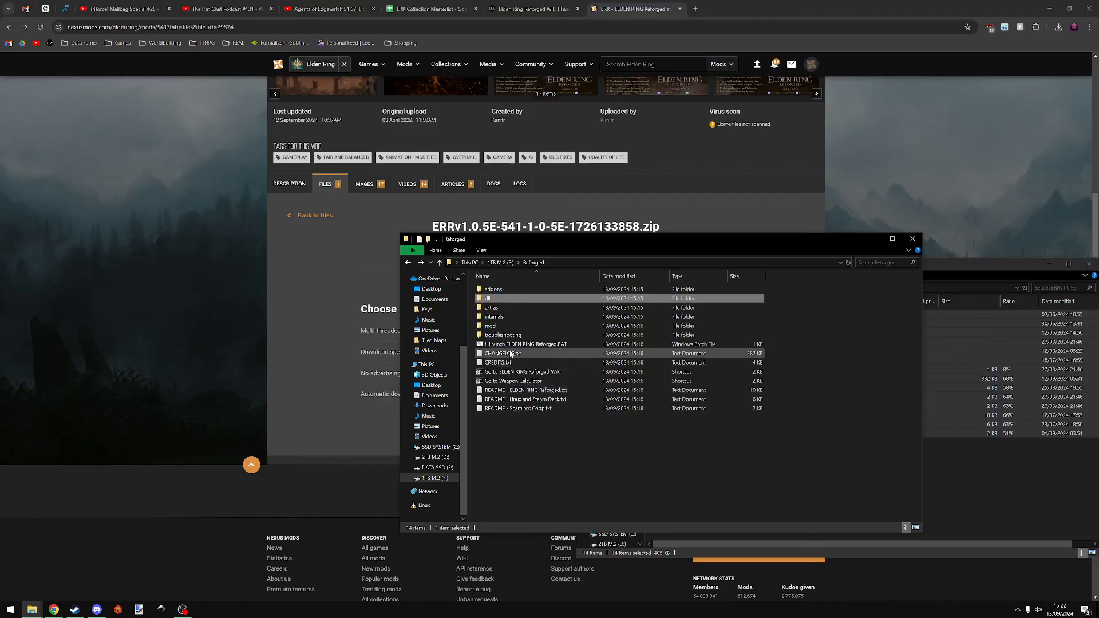
pyautogui.doubleClick(490, 326)
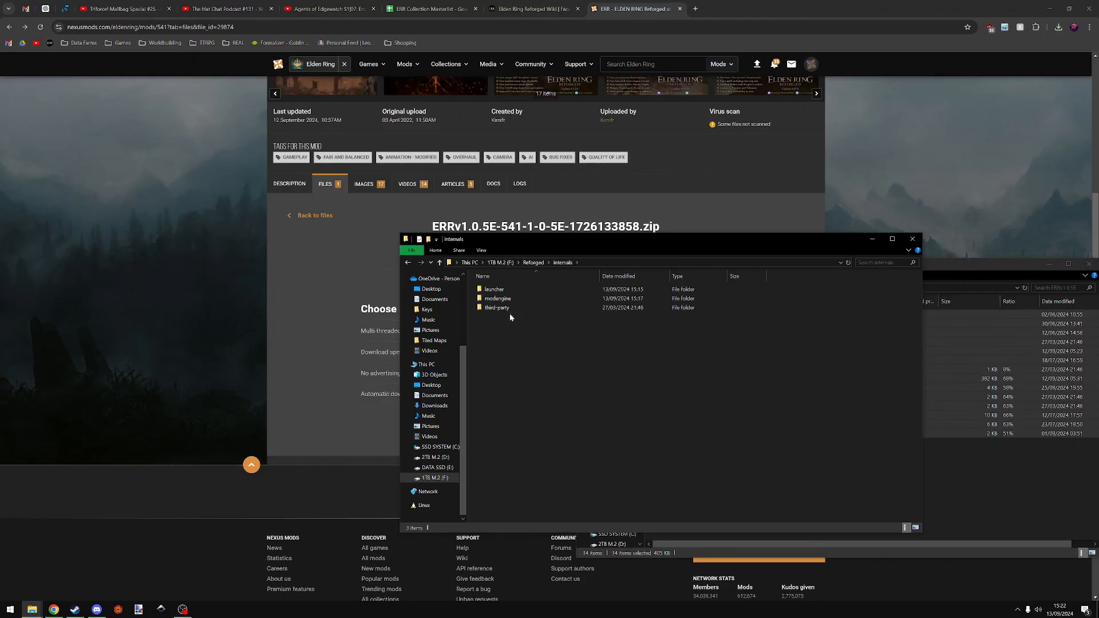
pyautogui.click(439, 263)
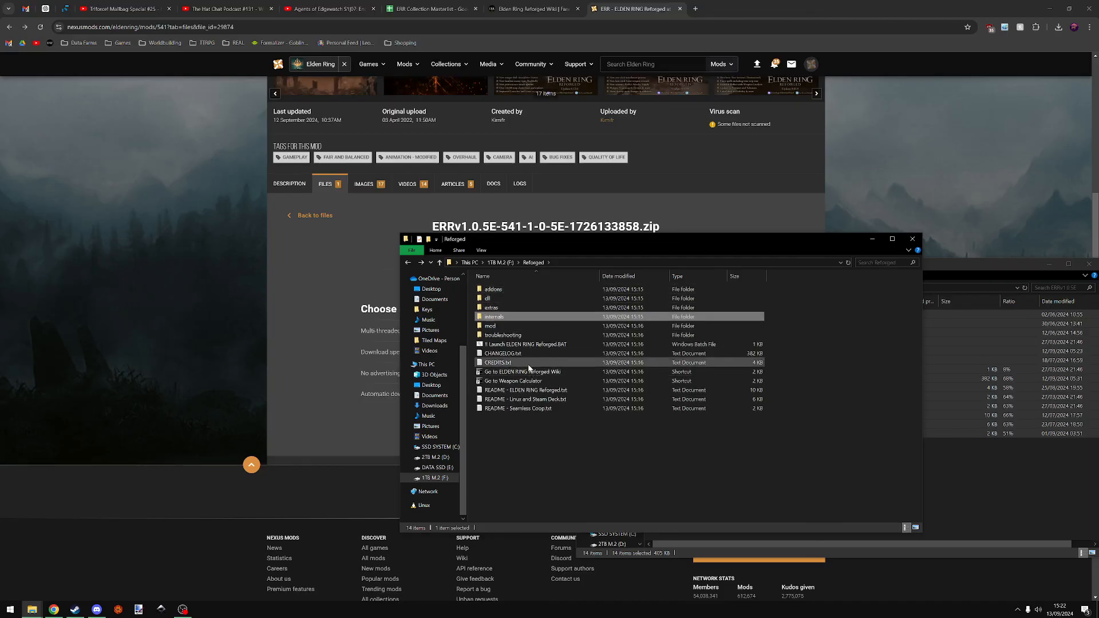
pyautogui.moveTo(502, 353)
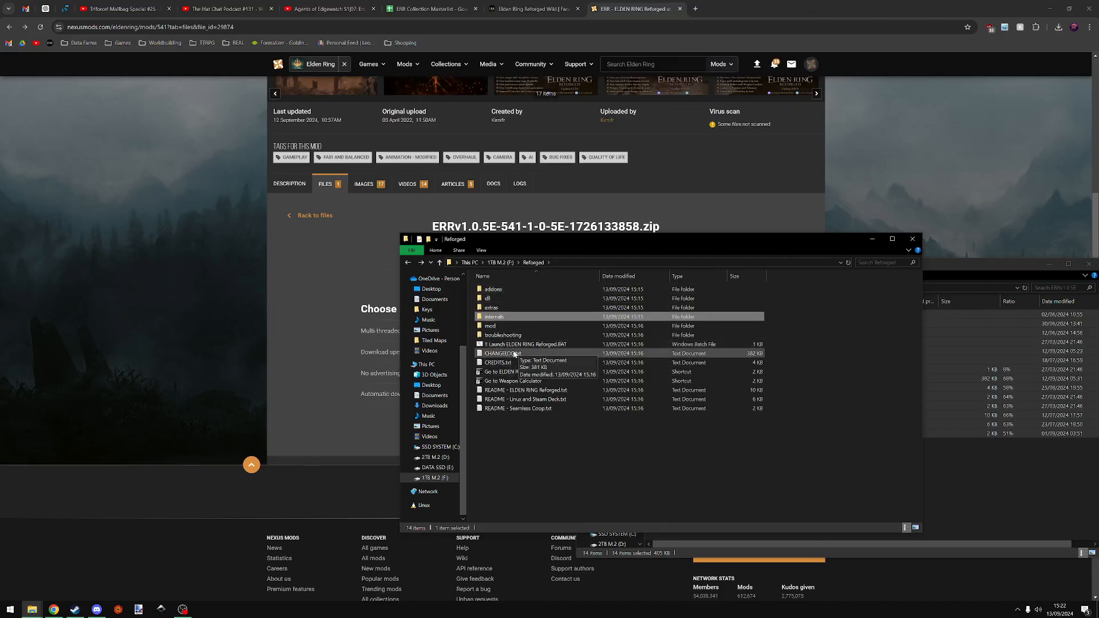